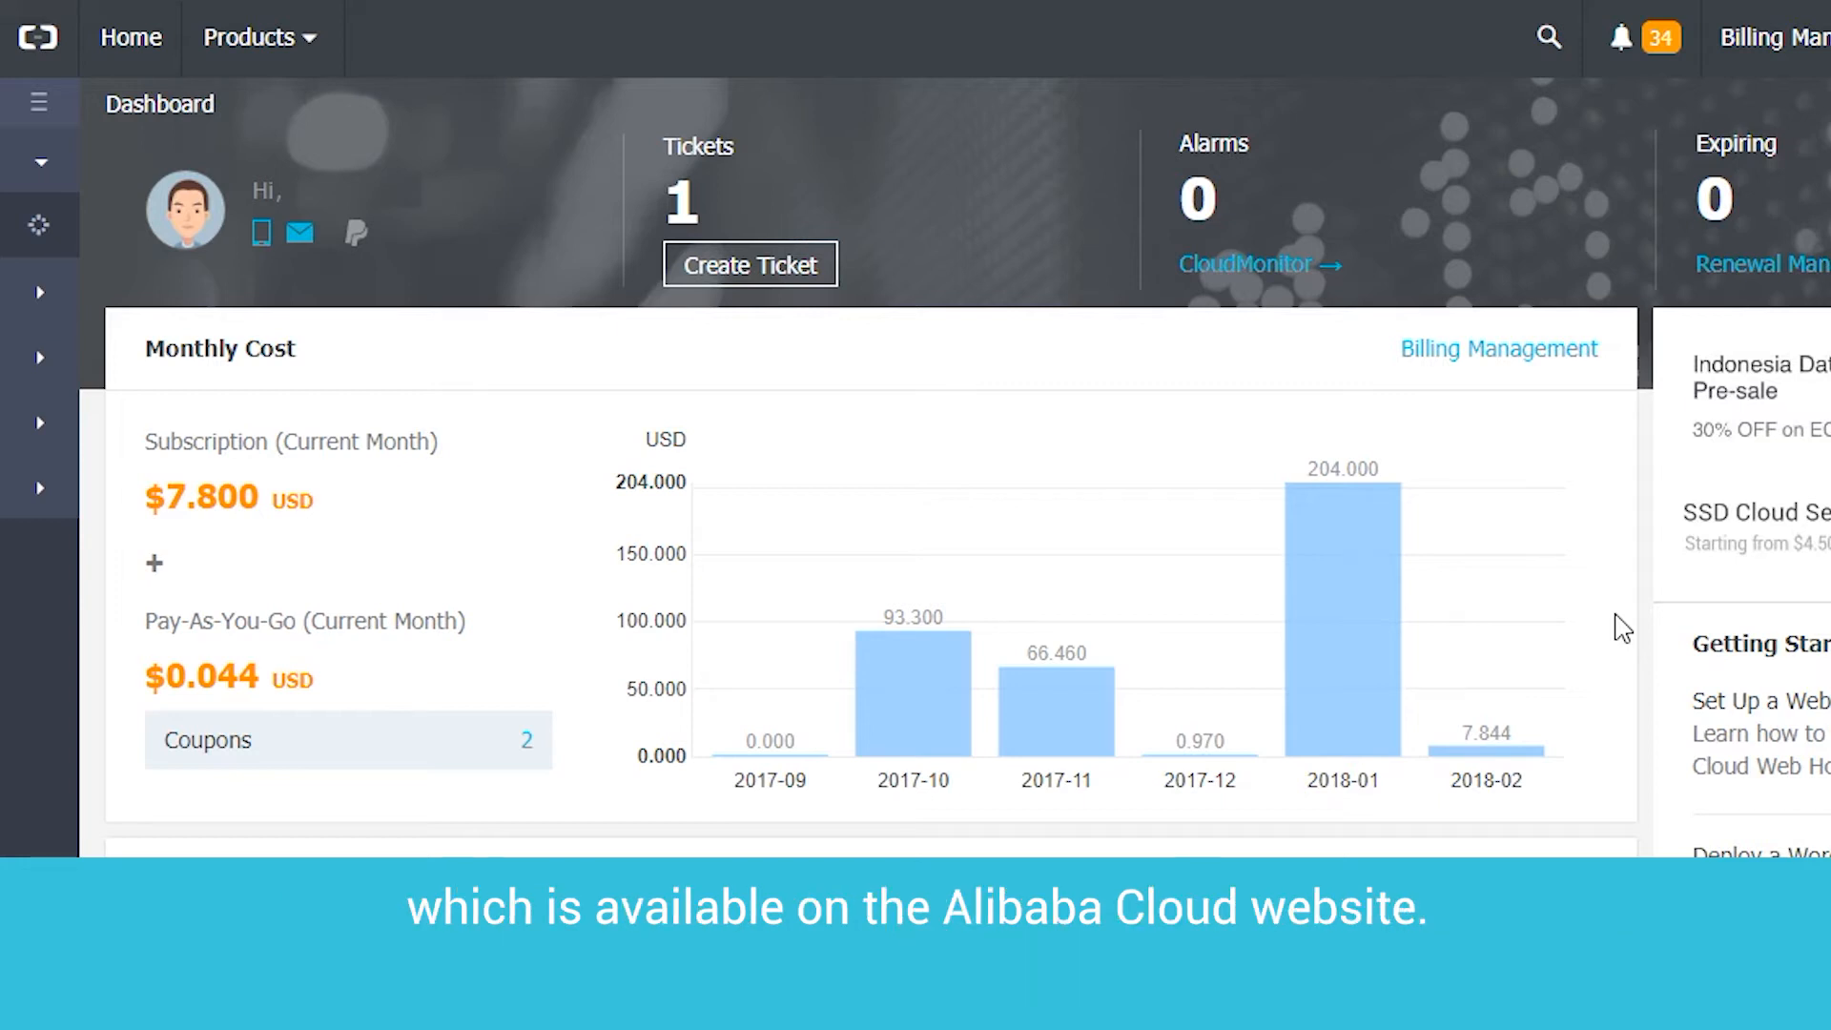
Reach ApsaraVideo Live from My Resources under Media Services on the dashboard.
scroll("down", 3)
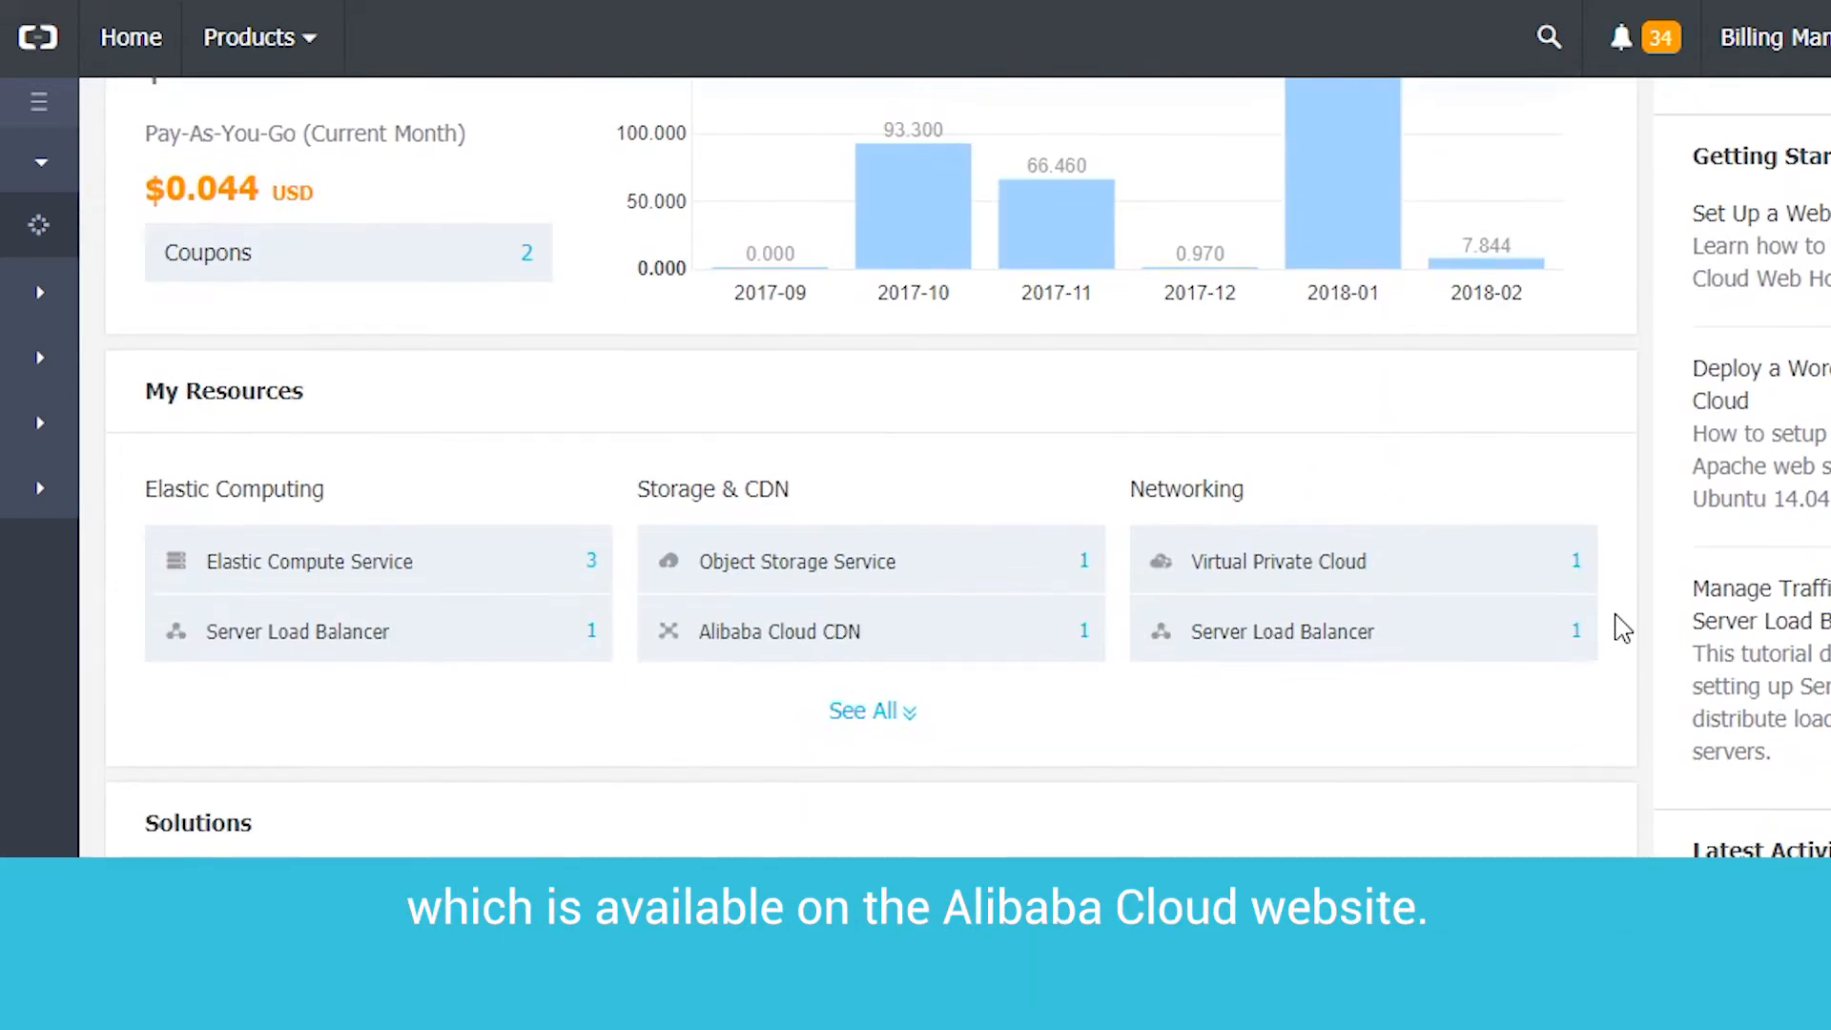
scroll("down", 3)
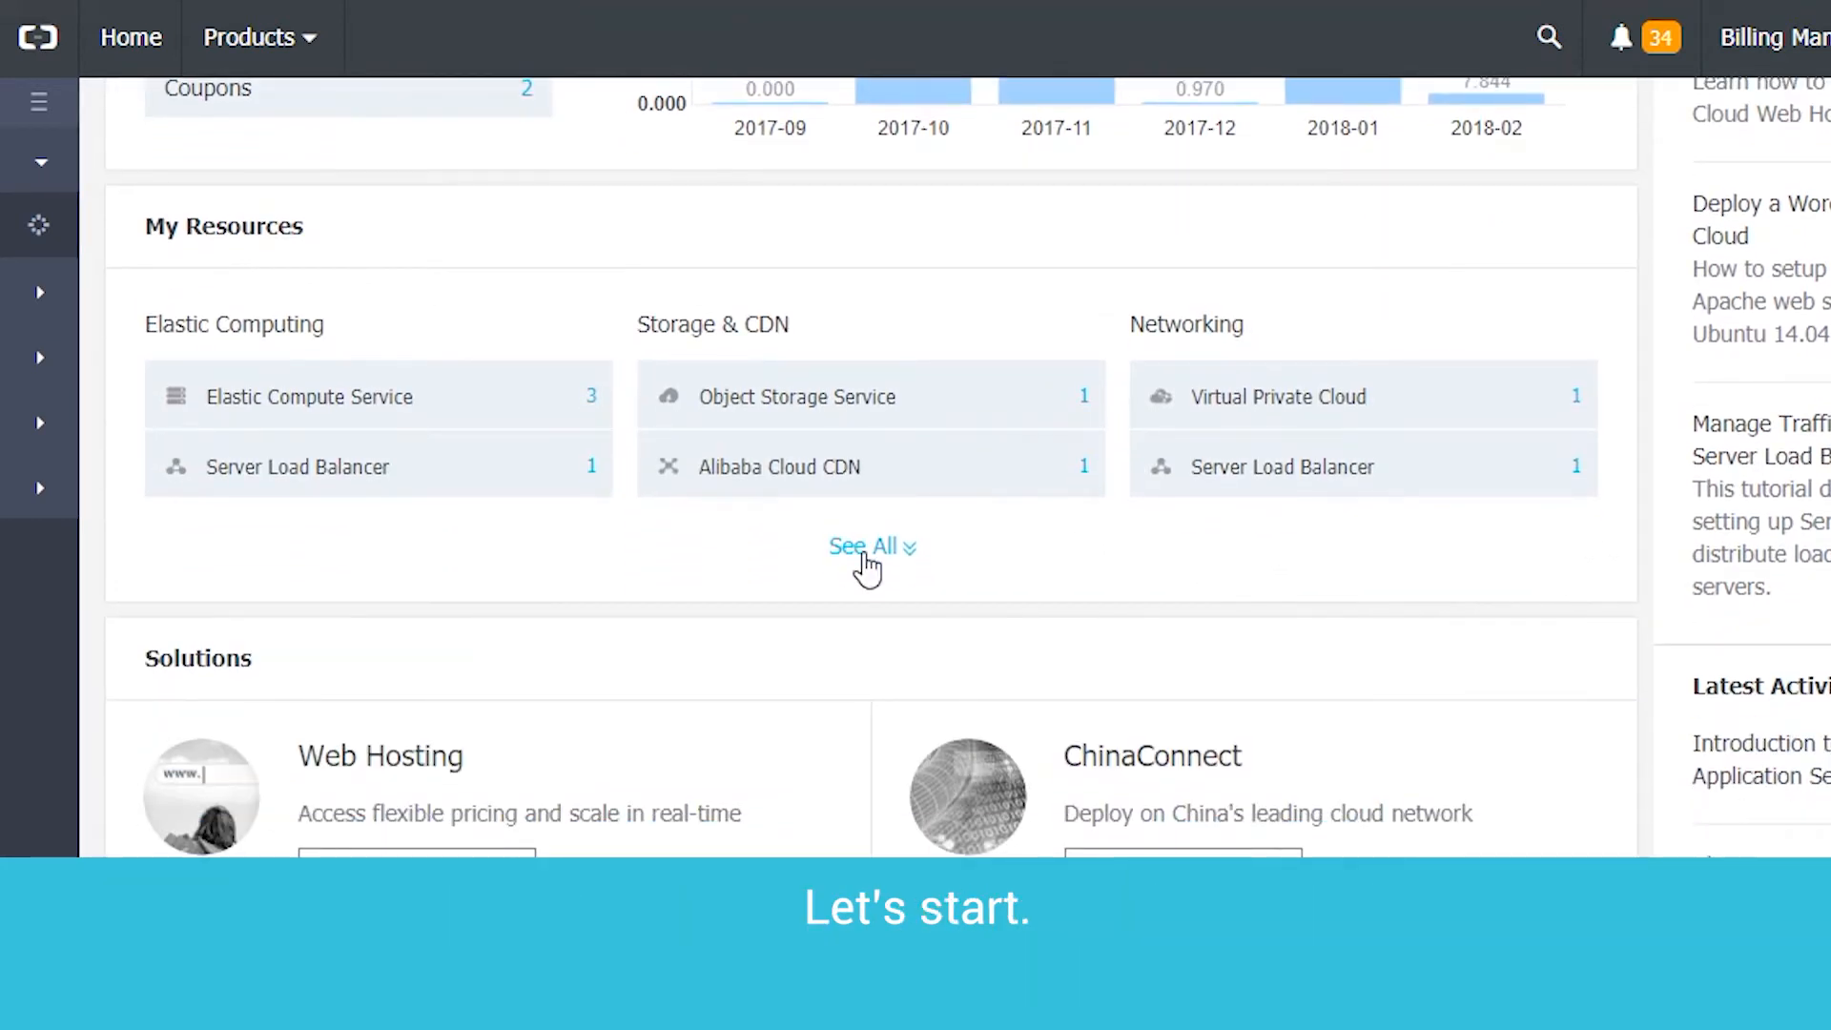
left_click(862, 546)
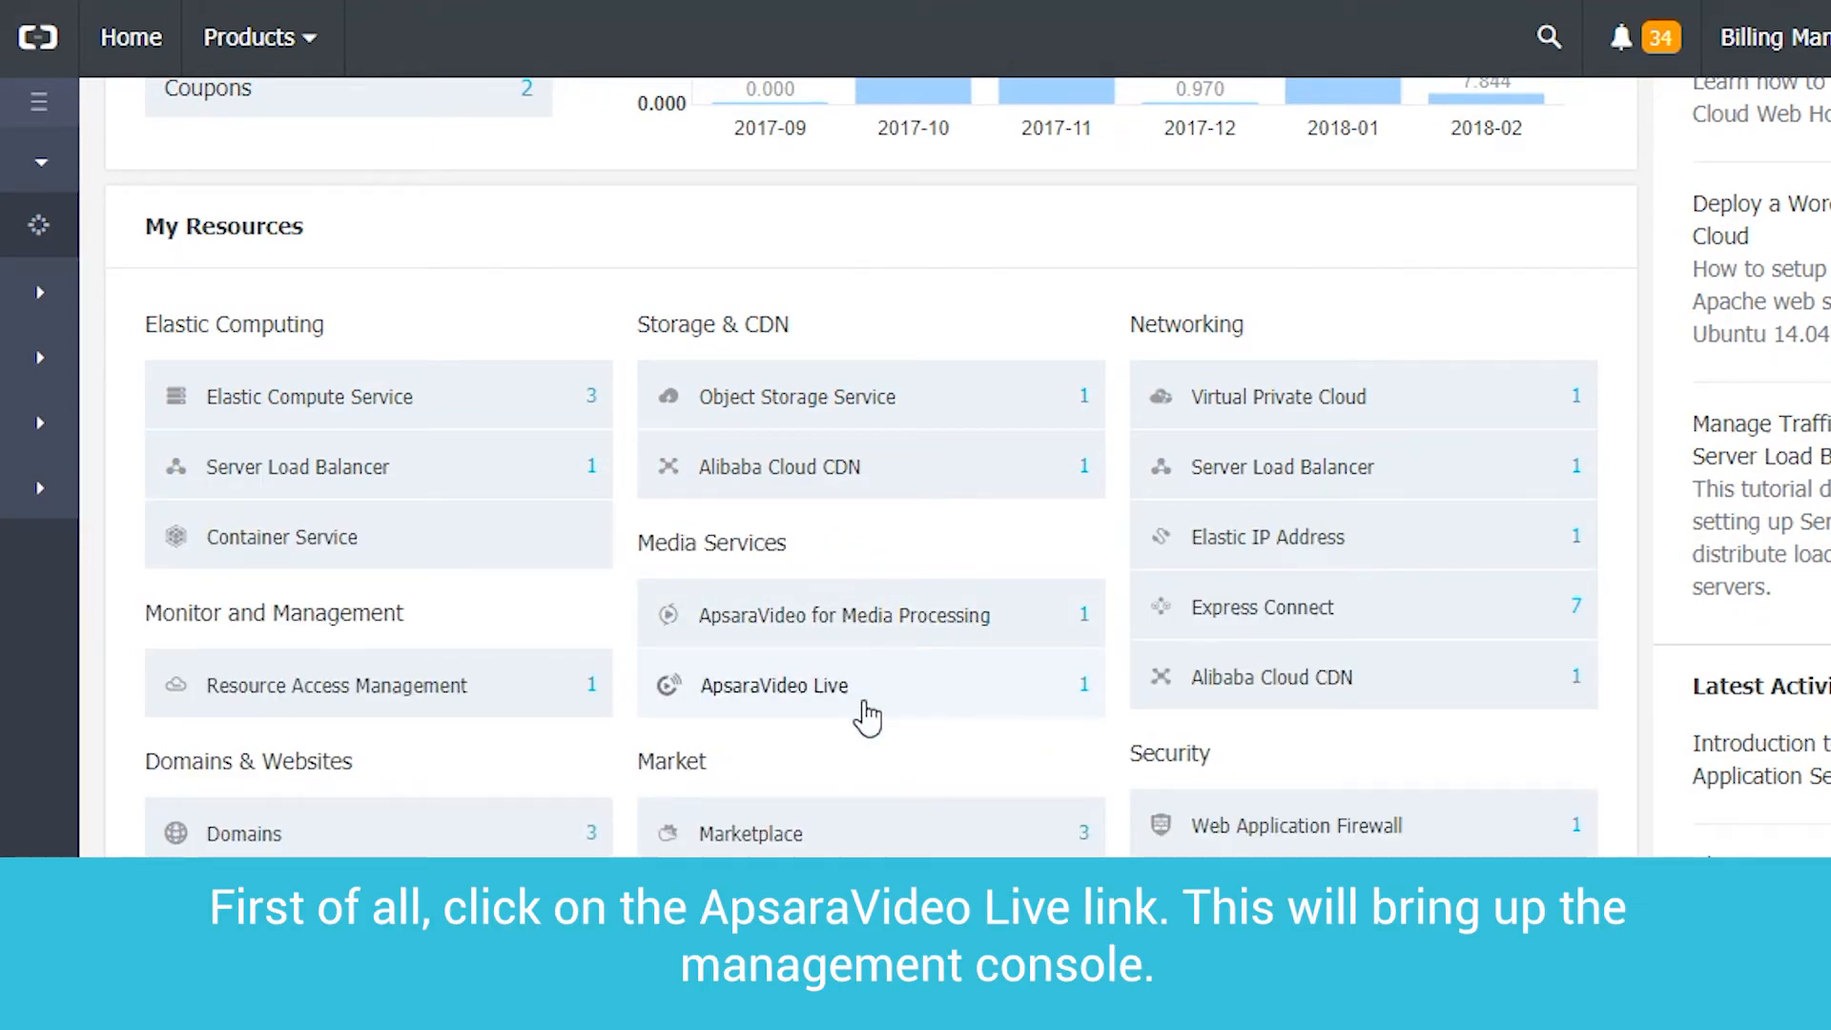
left_click(775, 684)
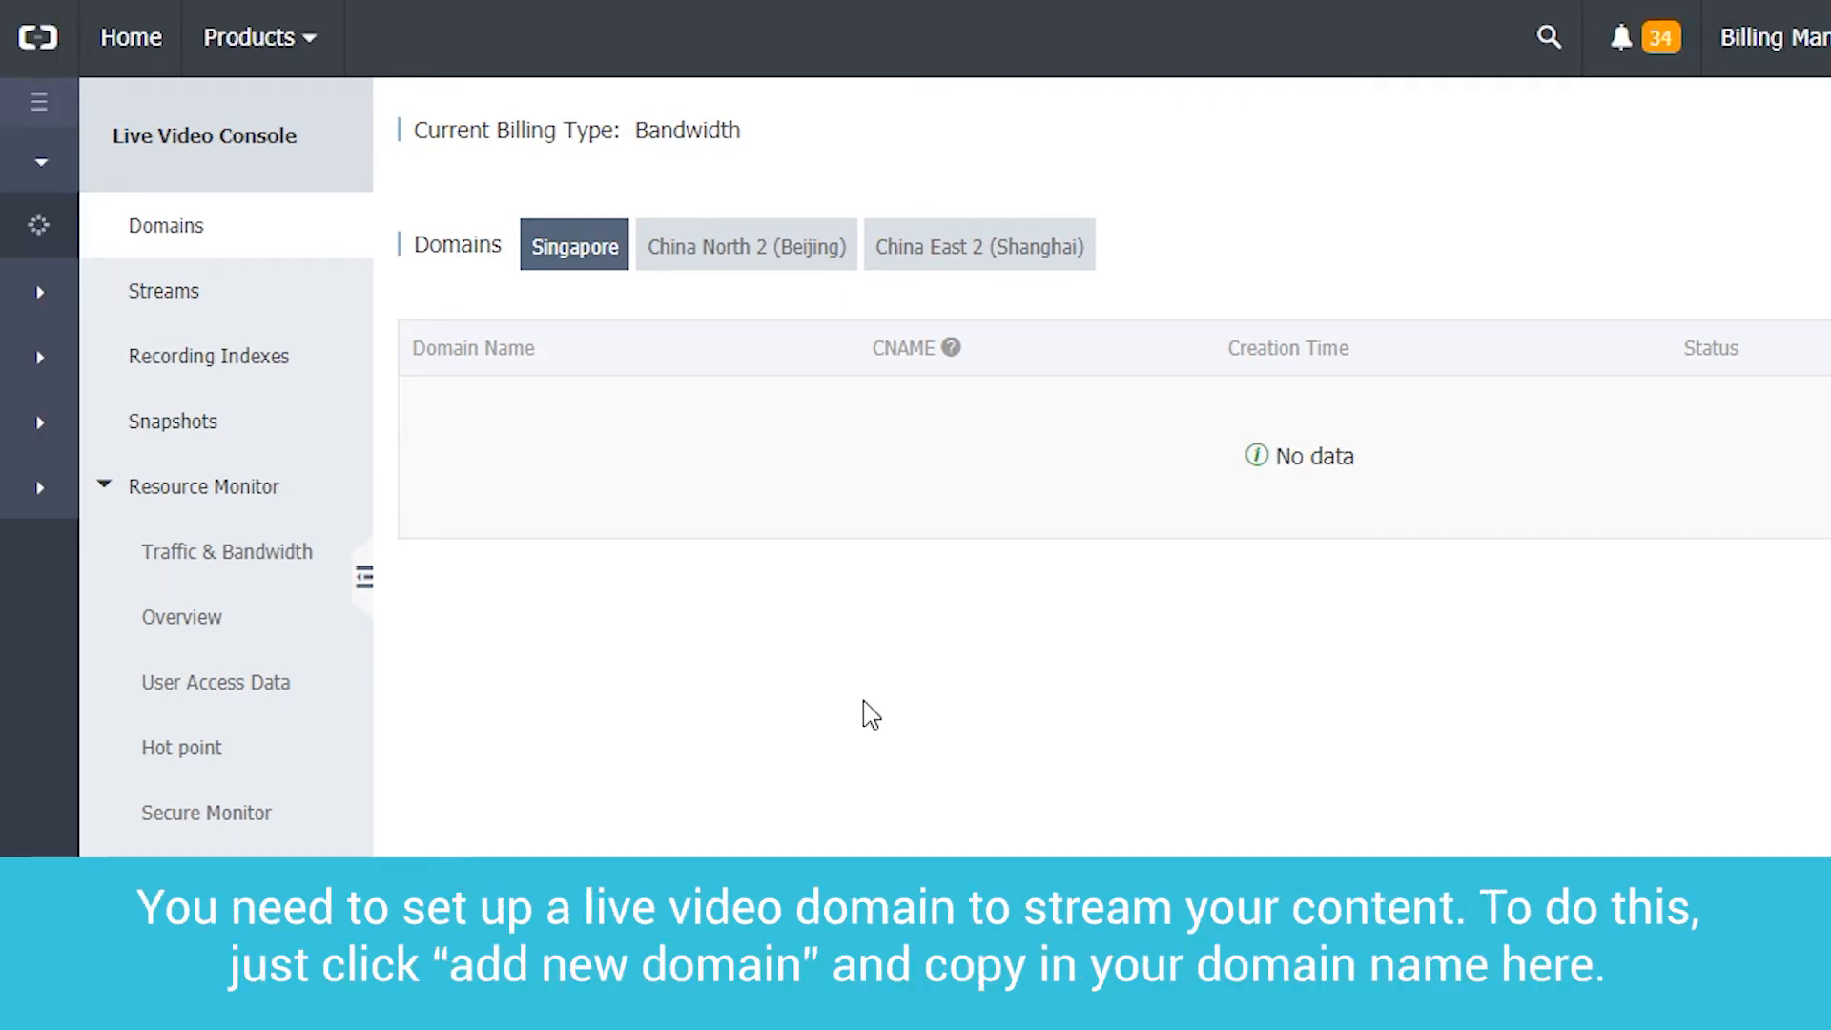
Add live domain my-test-domain-1234.com and confirm the auditing notice.
left_click(364, 576)
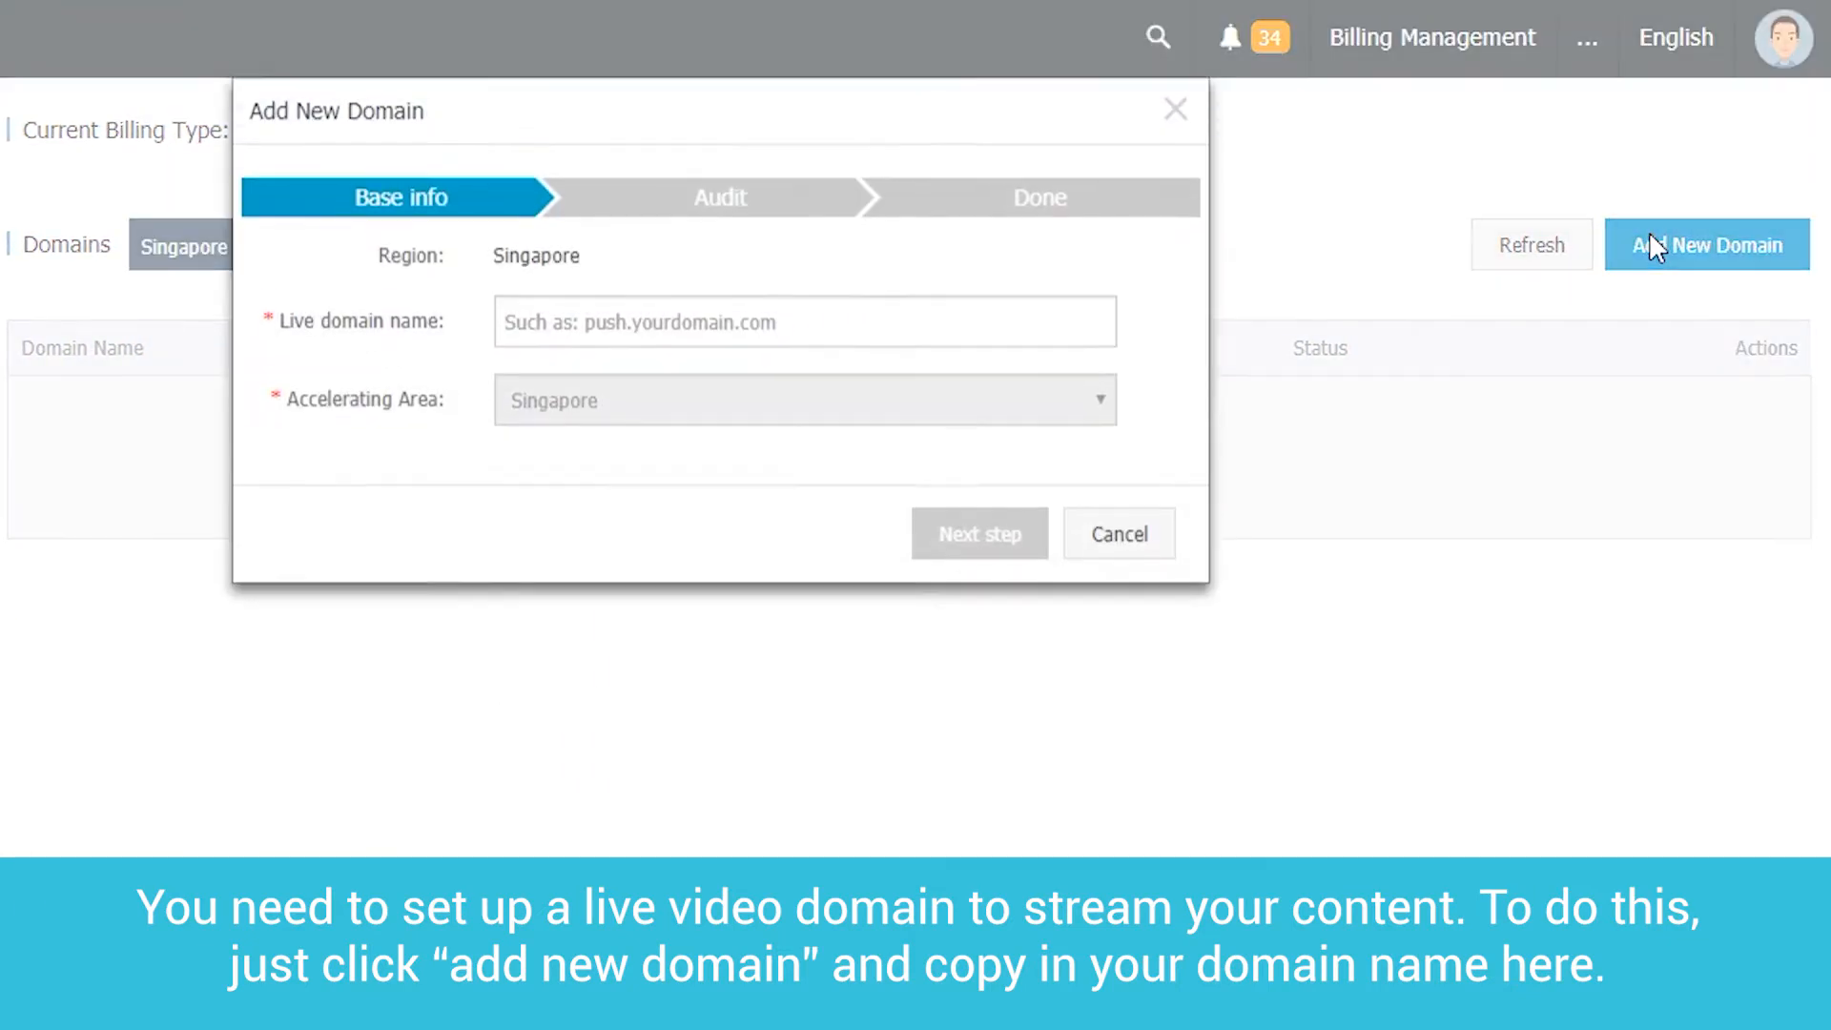
left_click(803, 324)
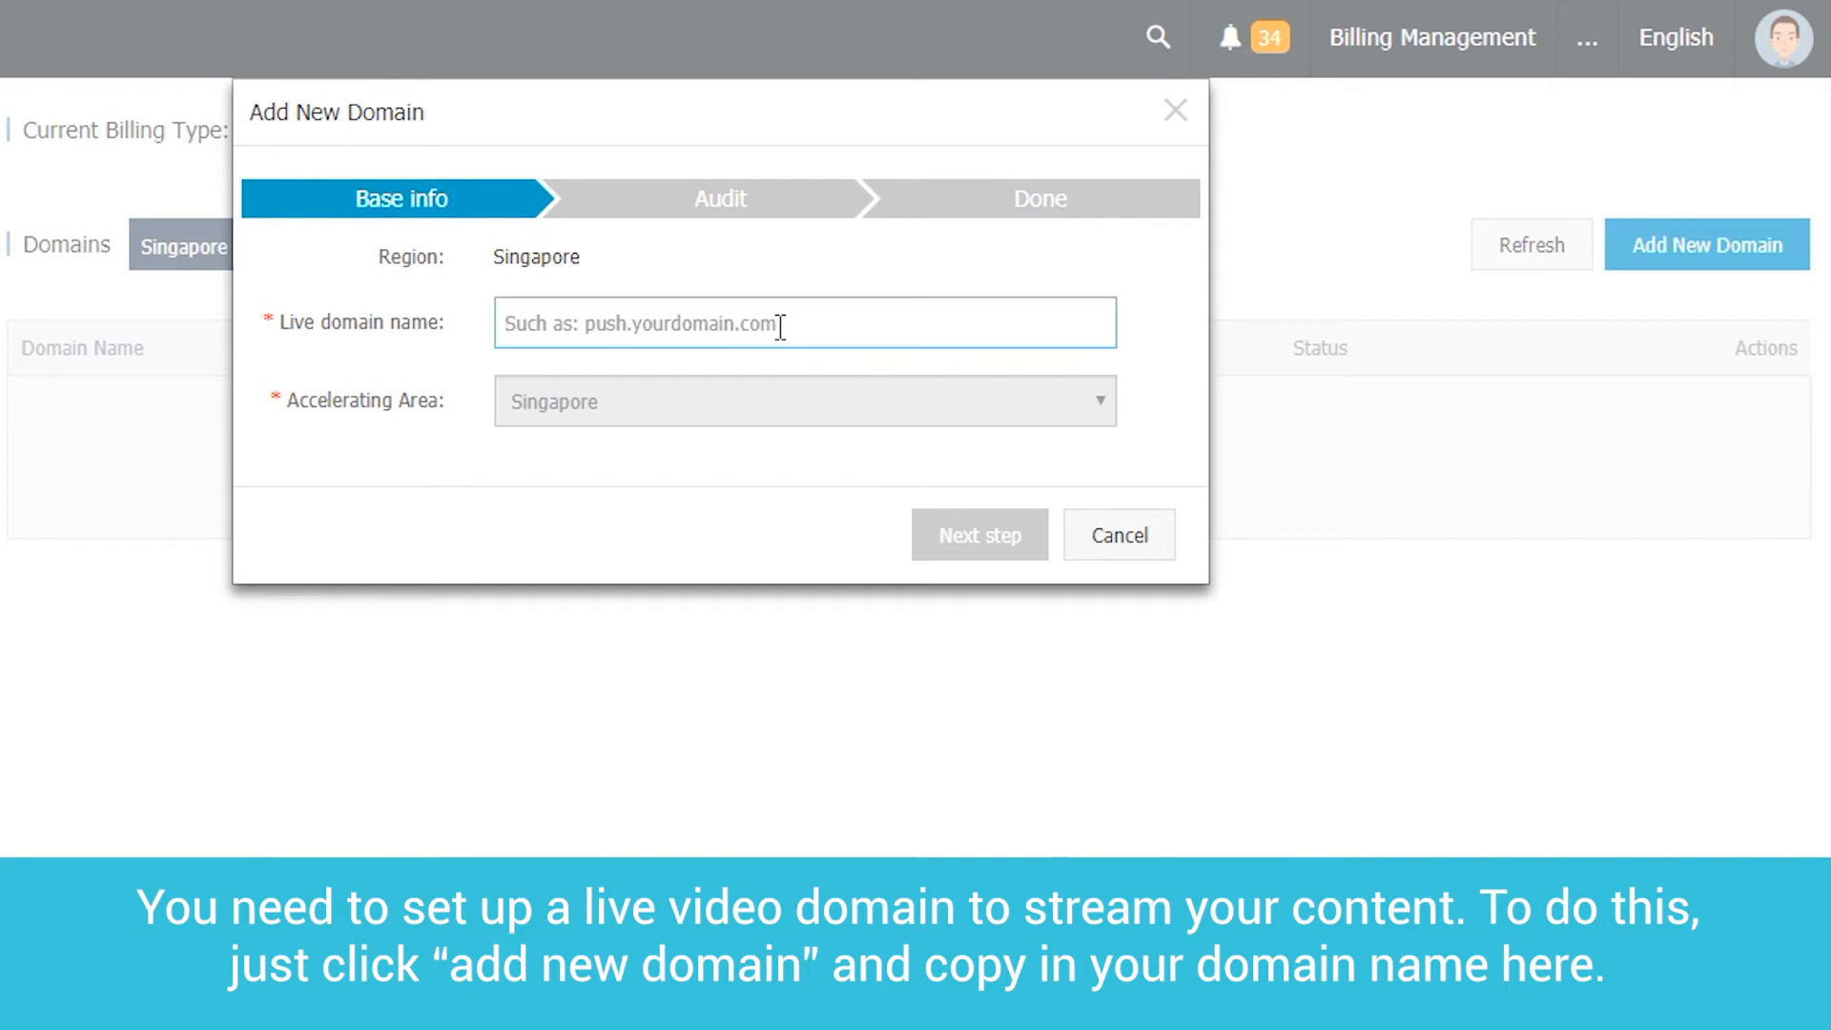
type("my-test-domain-1234.com/")
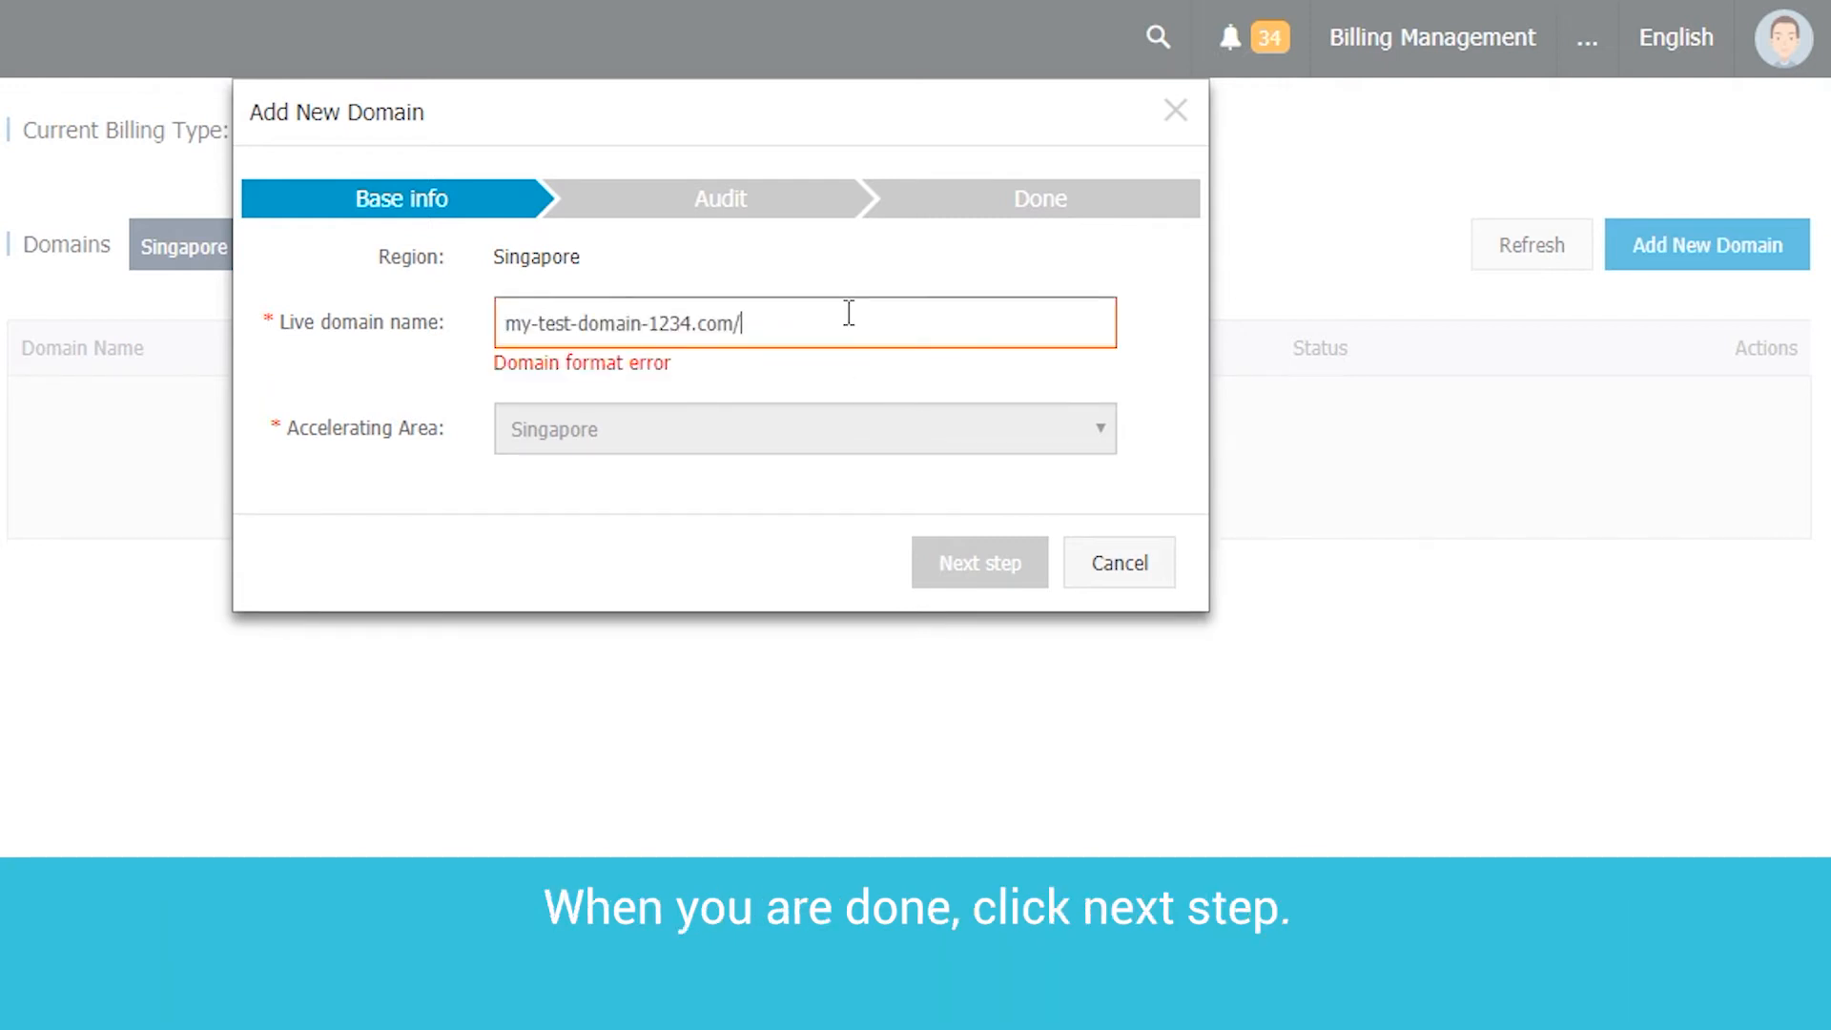
left_click(978, 560)
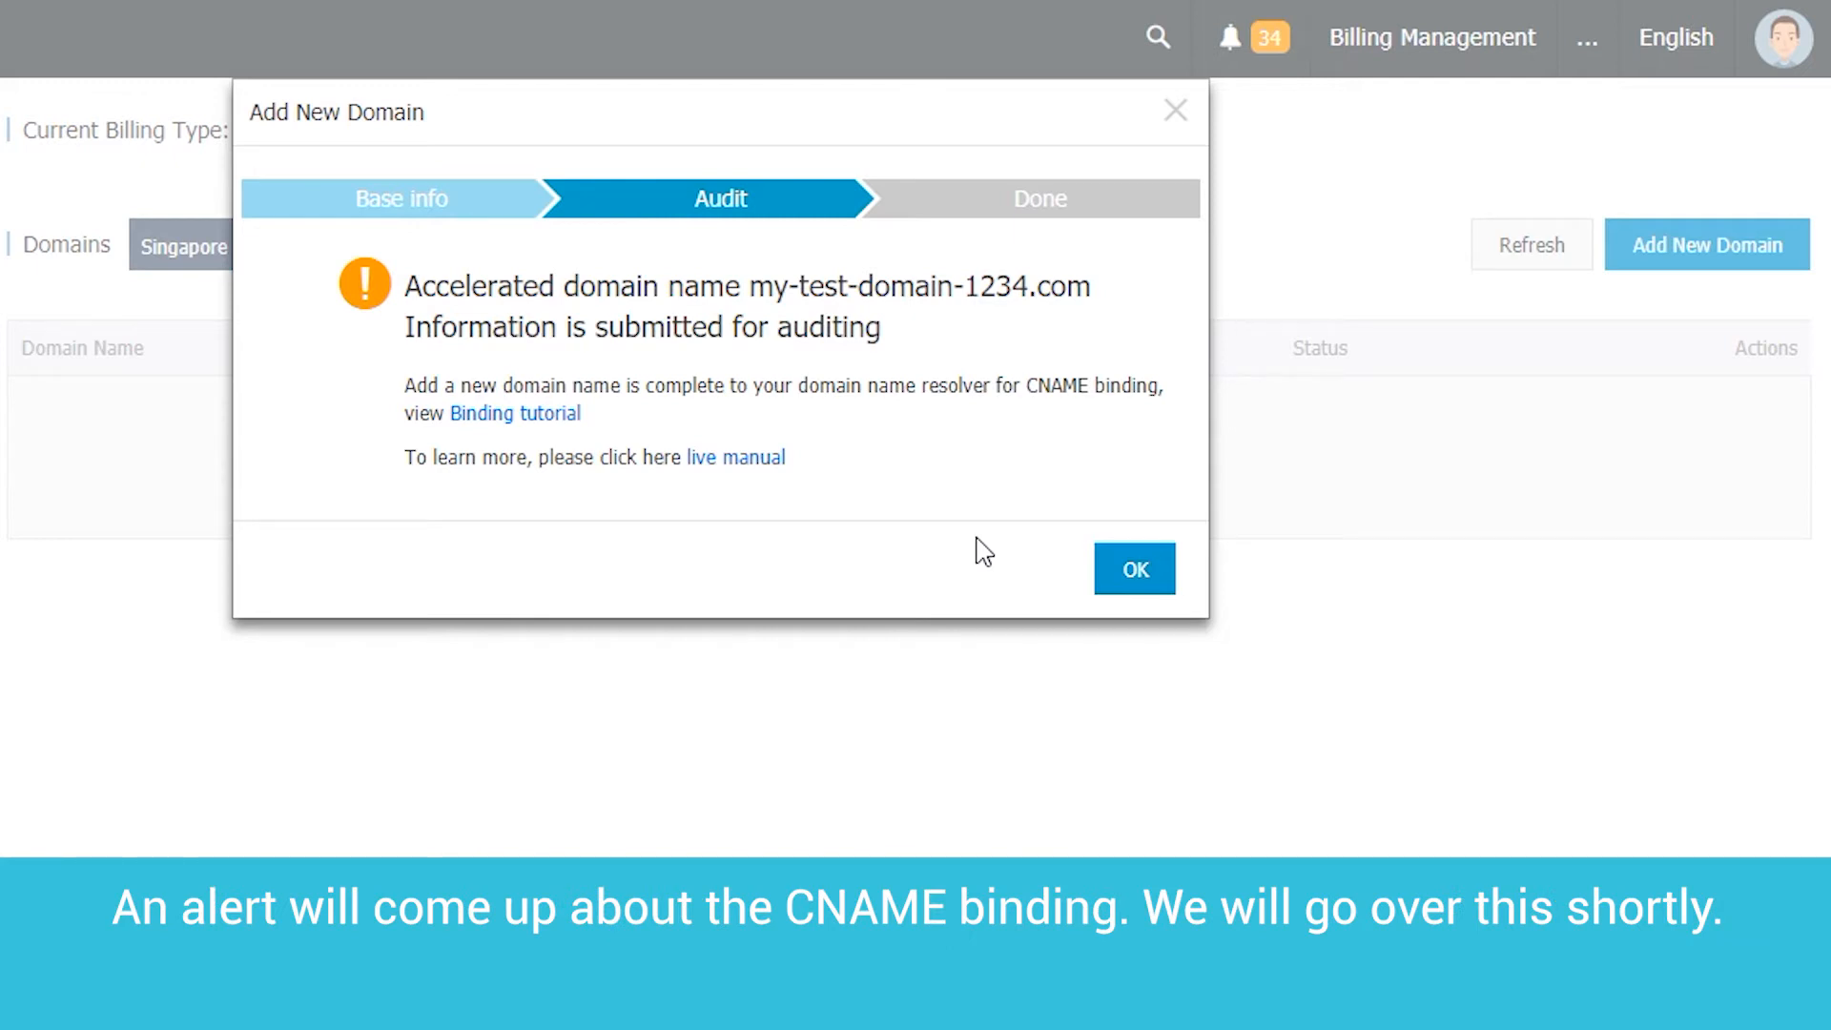
left_click(1133, 568)
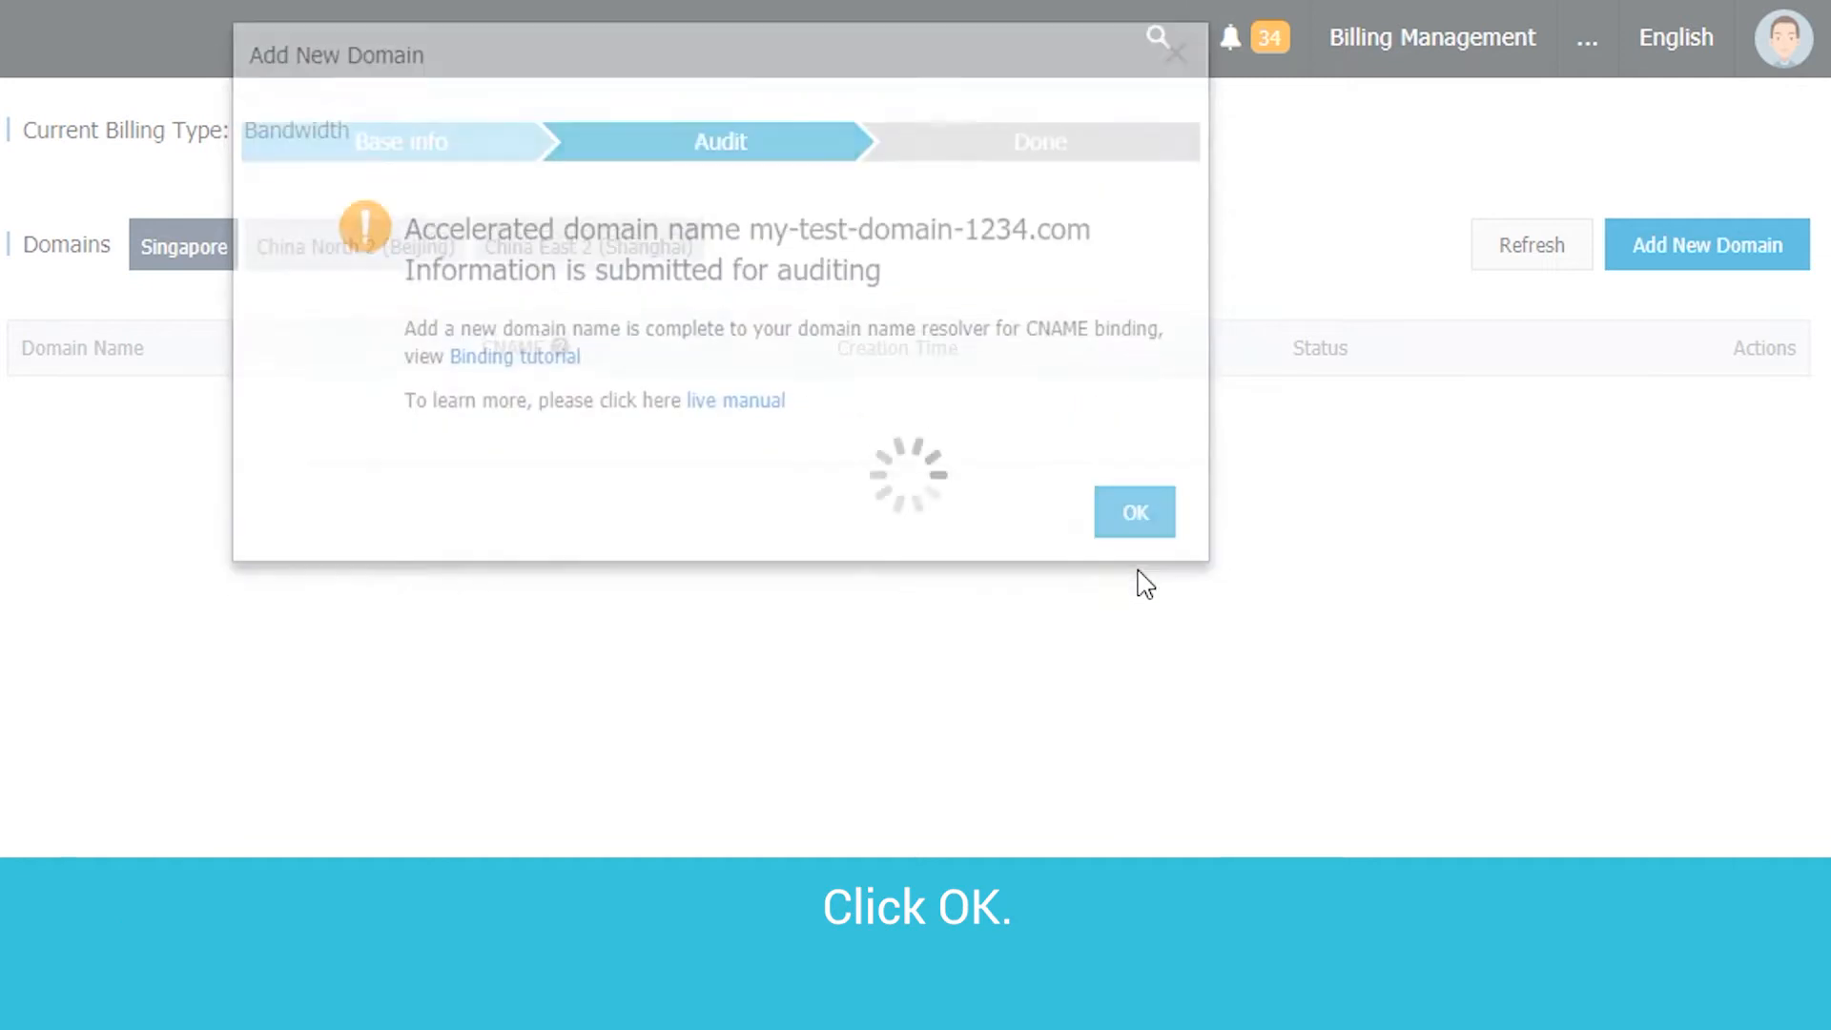
left_click(1133, 511)
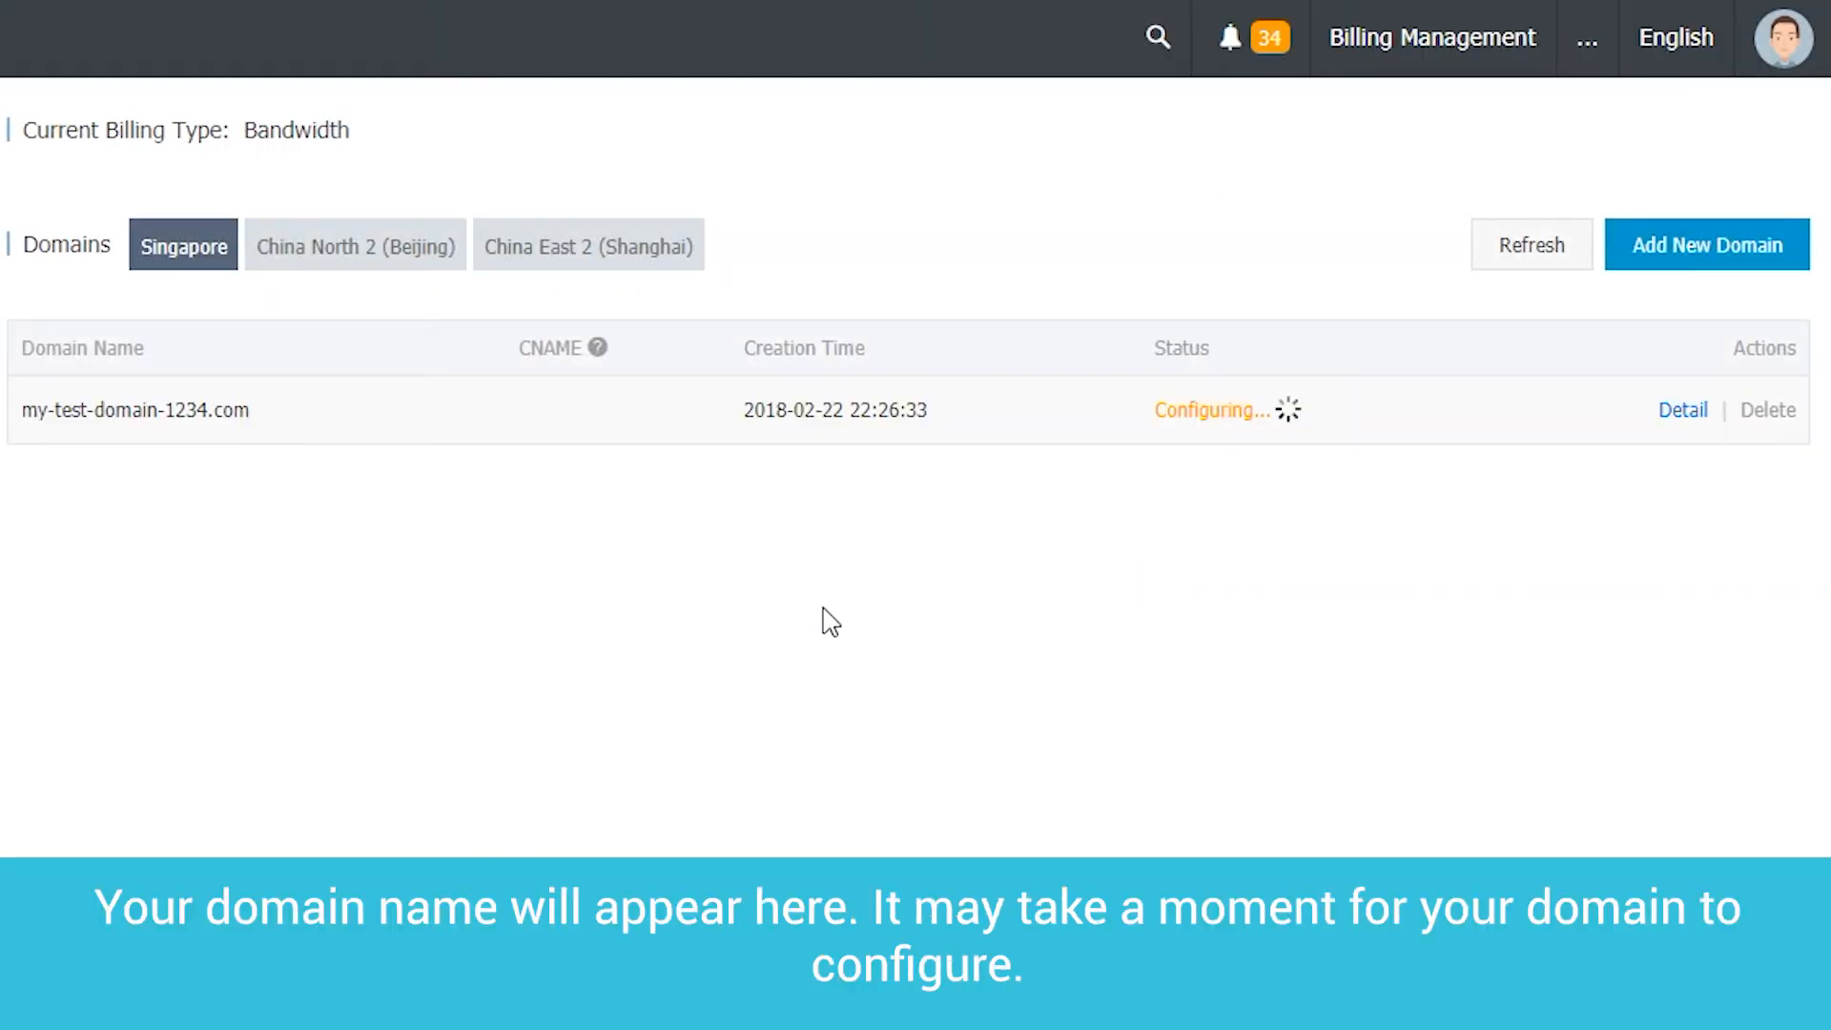
mouse_move(140, 507)
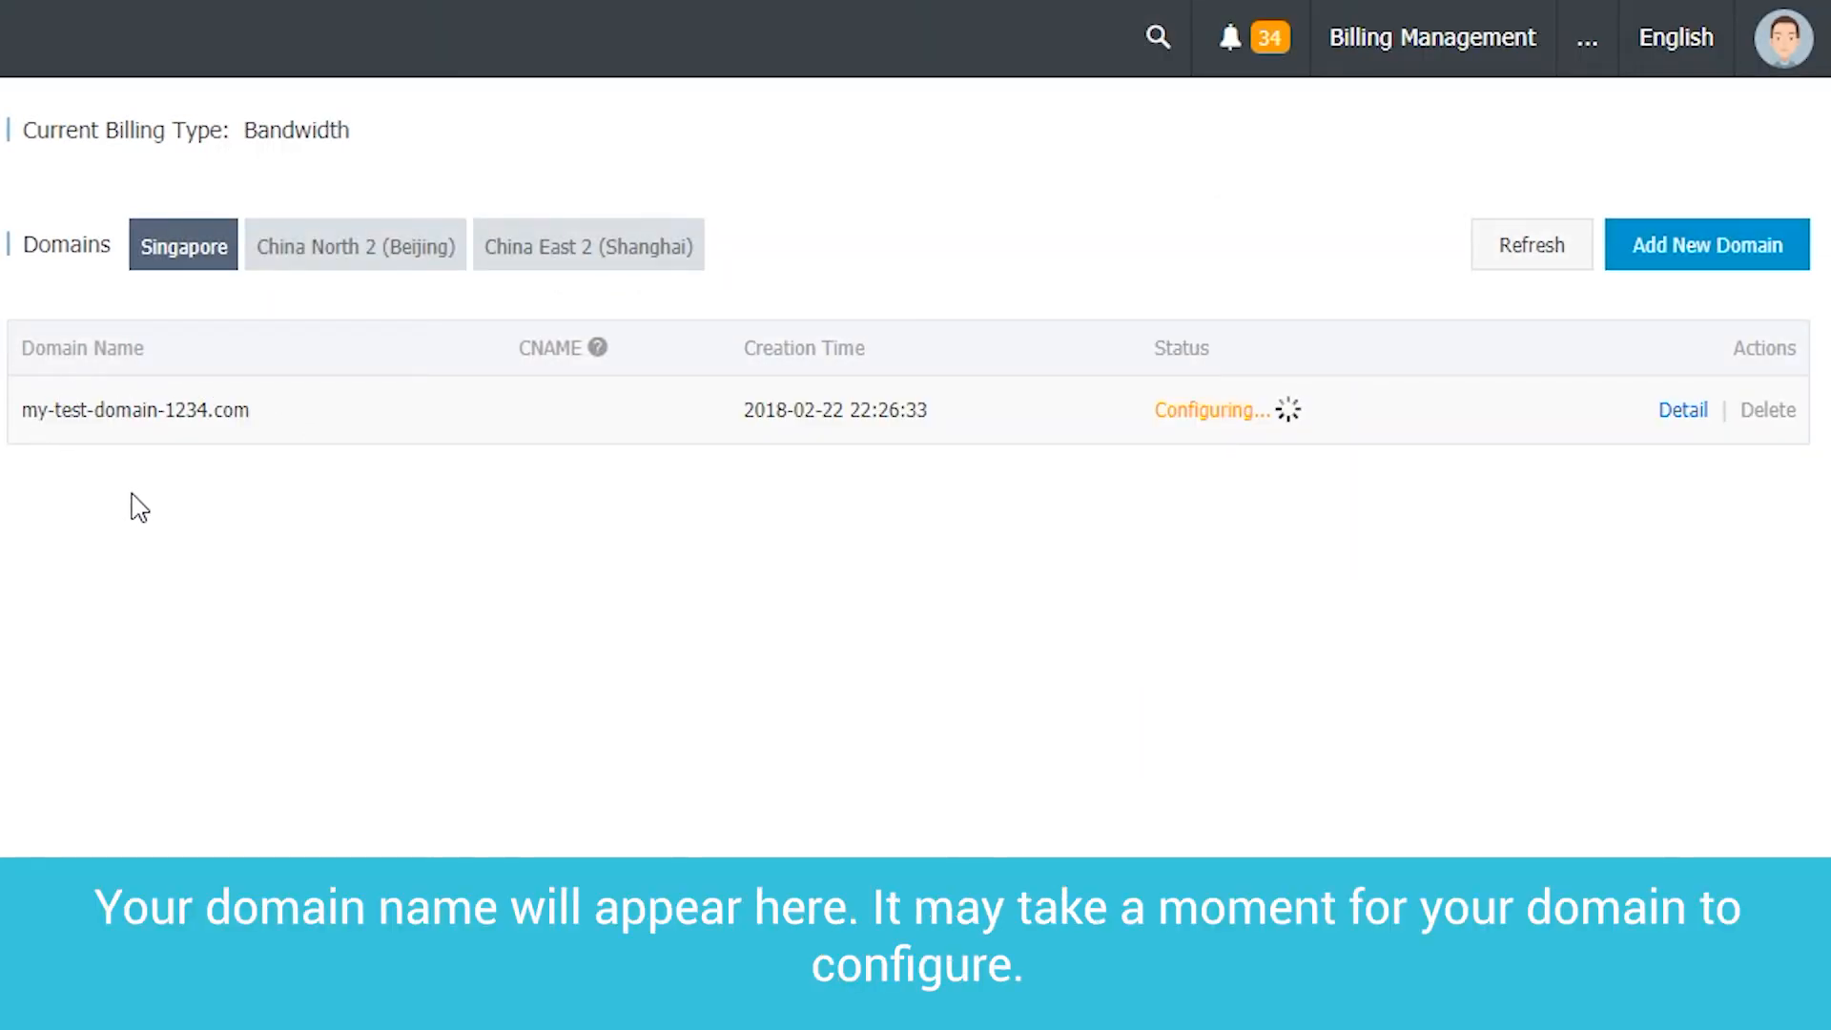
mouse_move(1266, 456)
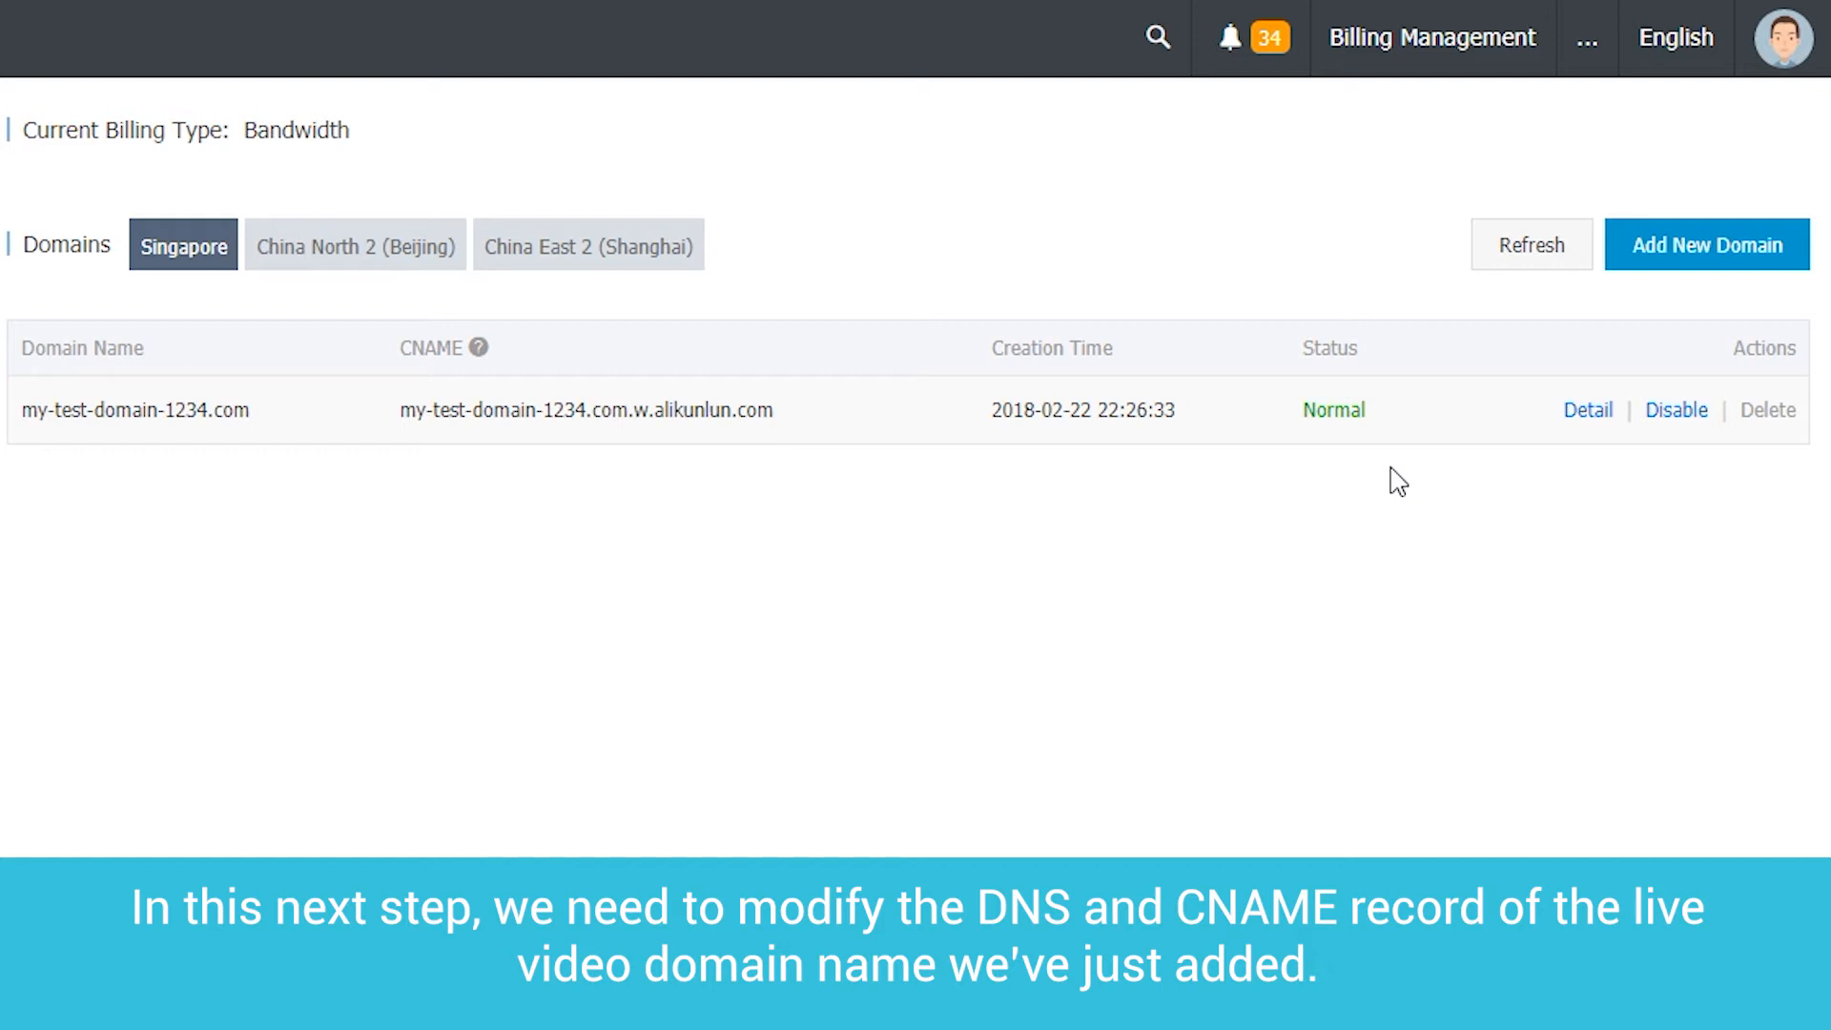
mouse_move(839, 435)
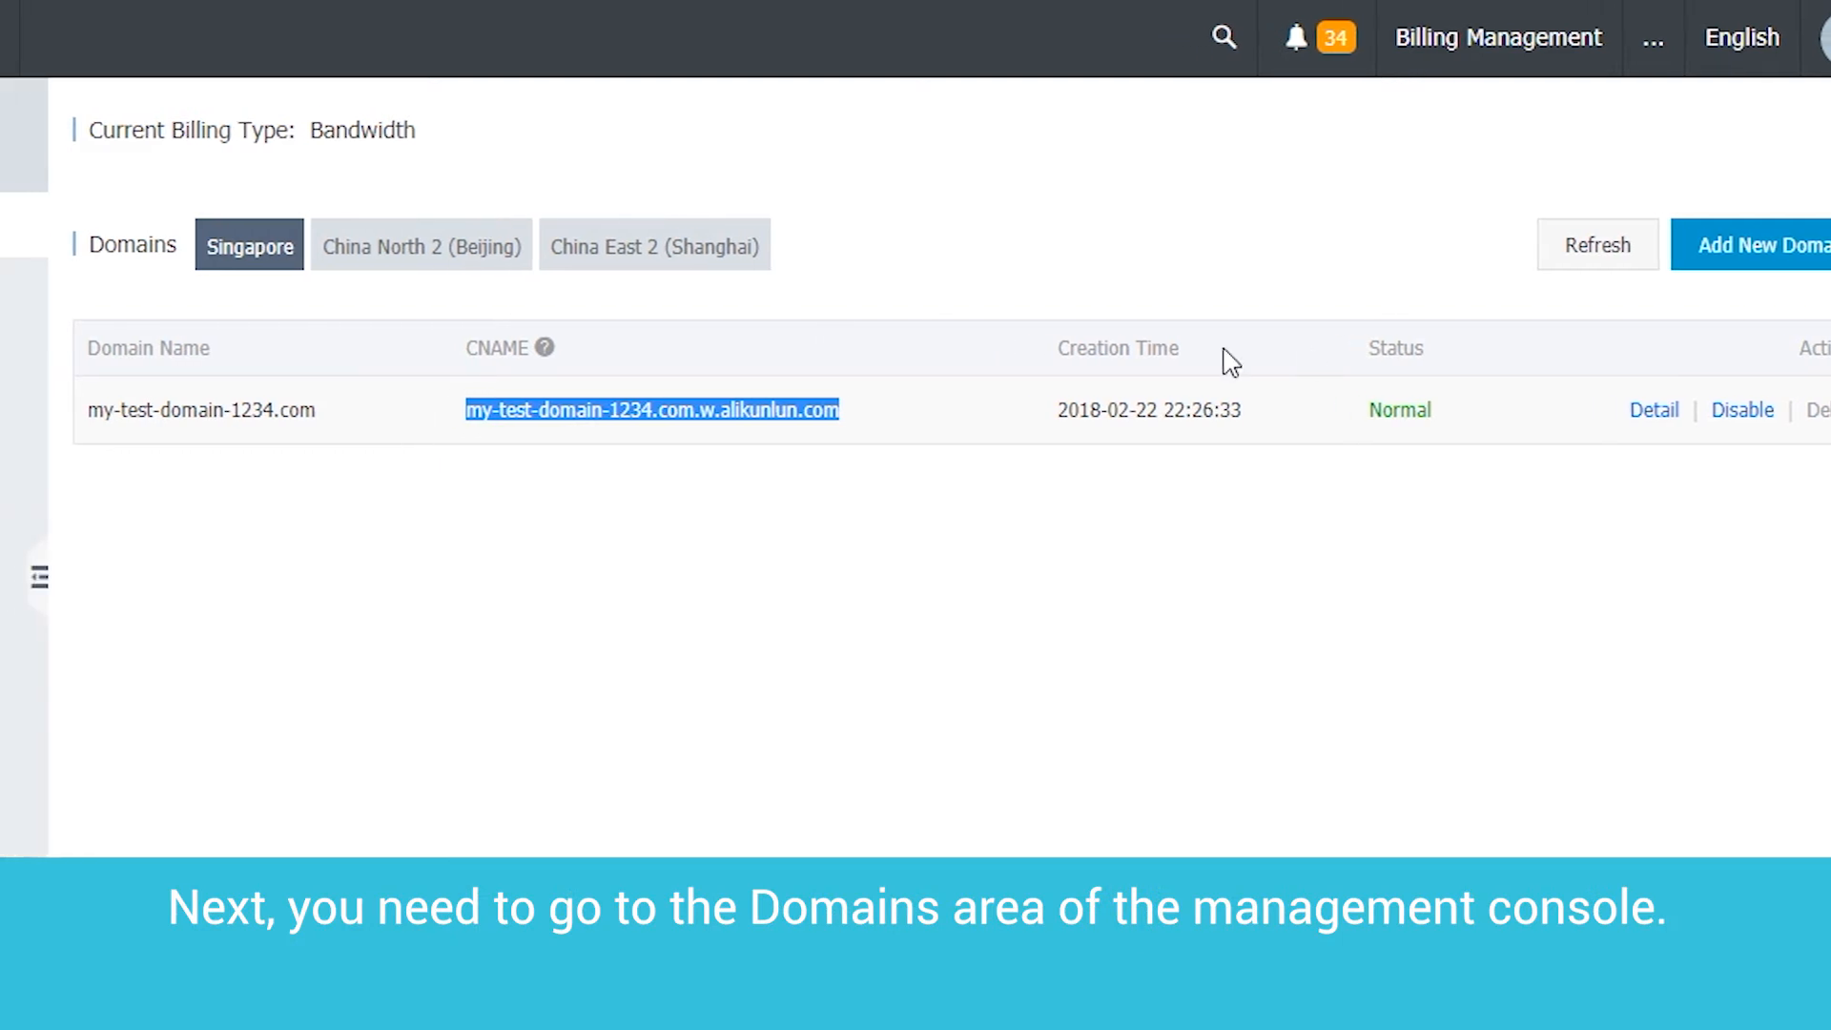
Head to the Domains management area with the copied alikunlun CNAME value.
left_click(38, 422)
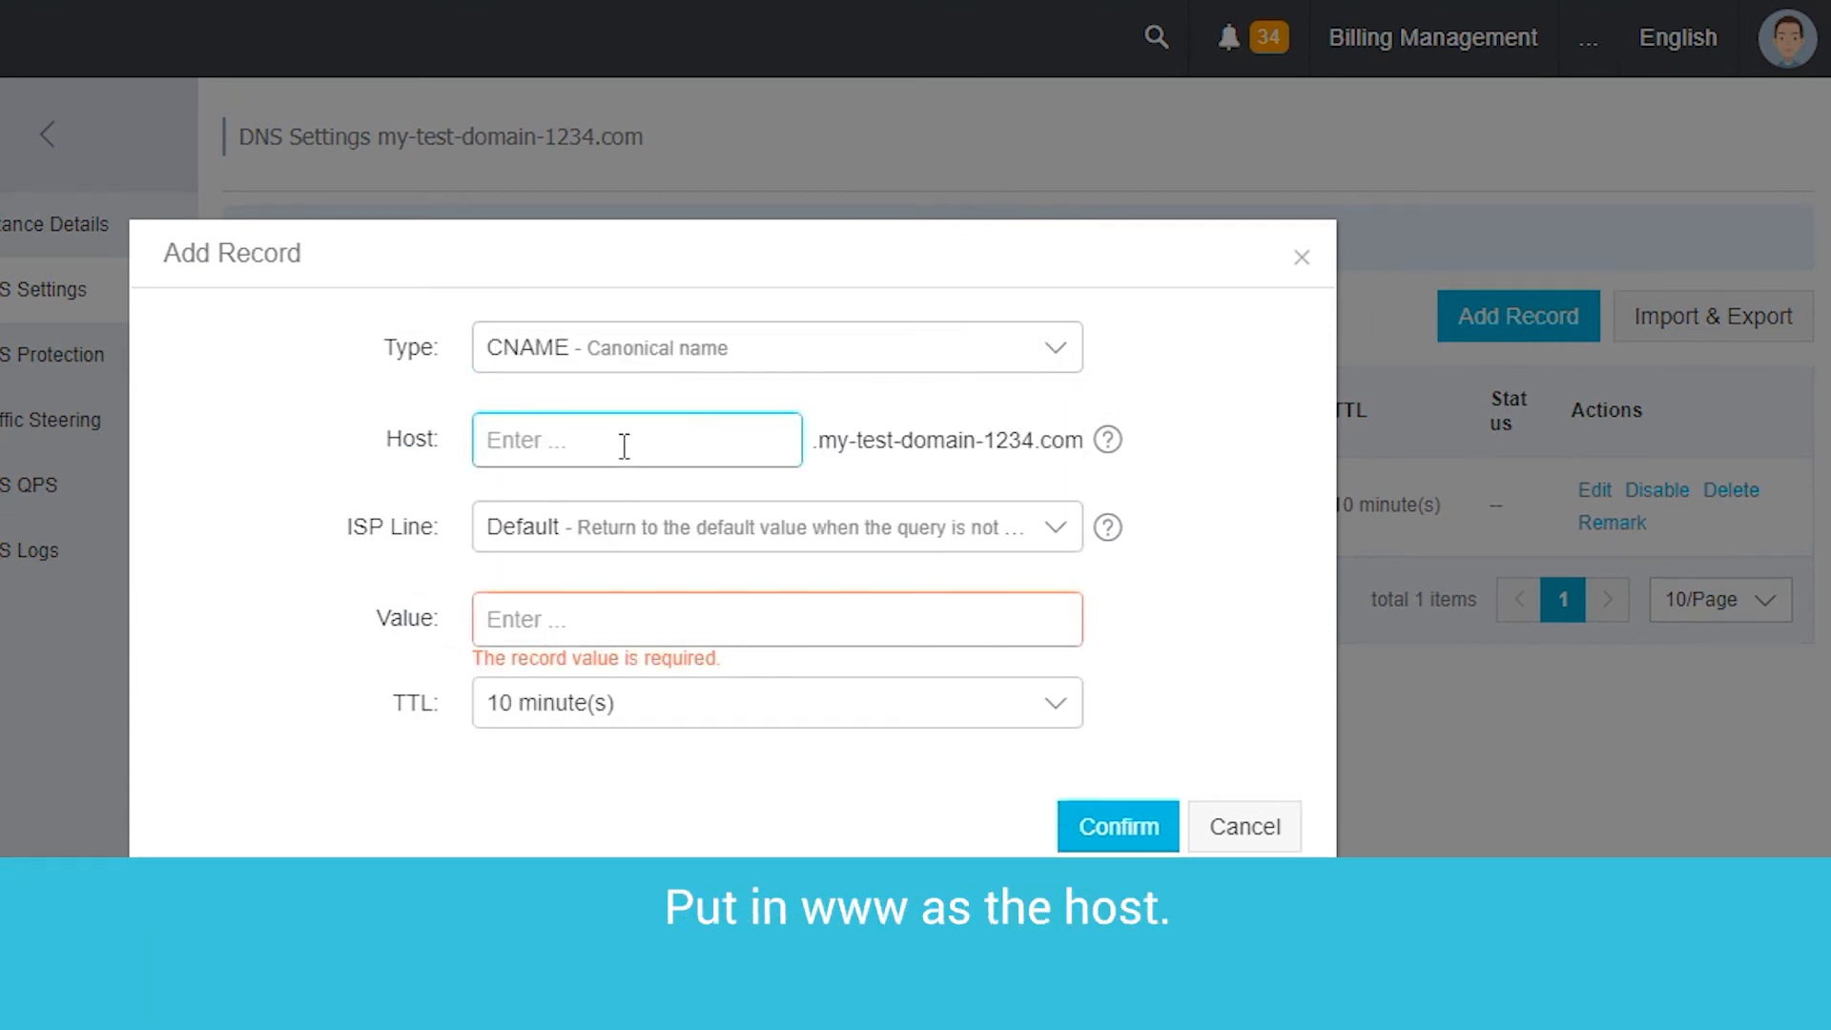
Save a CNAME record for host www pointing to my-test-domain-1234.com.w.alikunlun.com.
type("www")
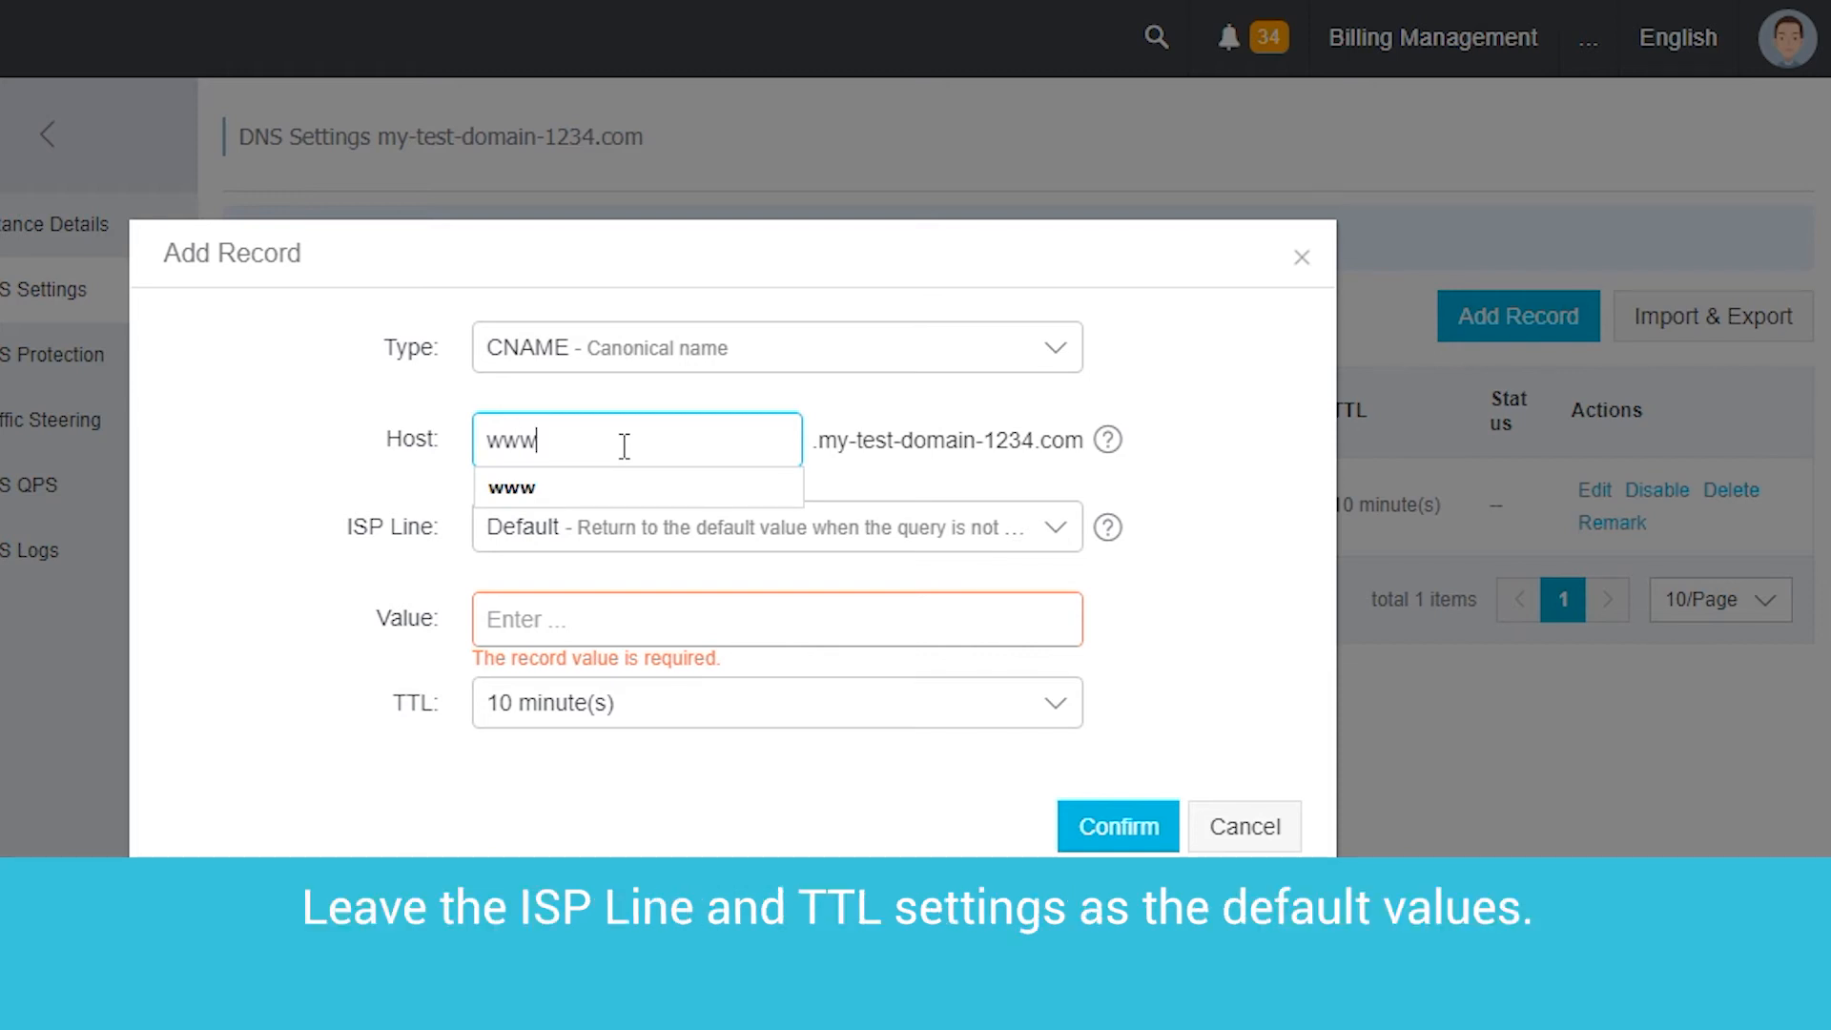
mouse_move(1241, 501)
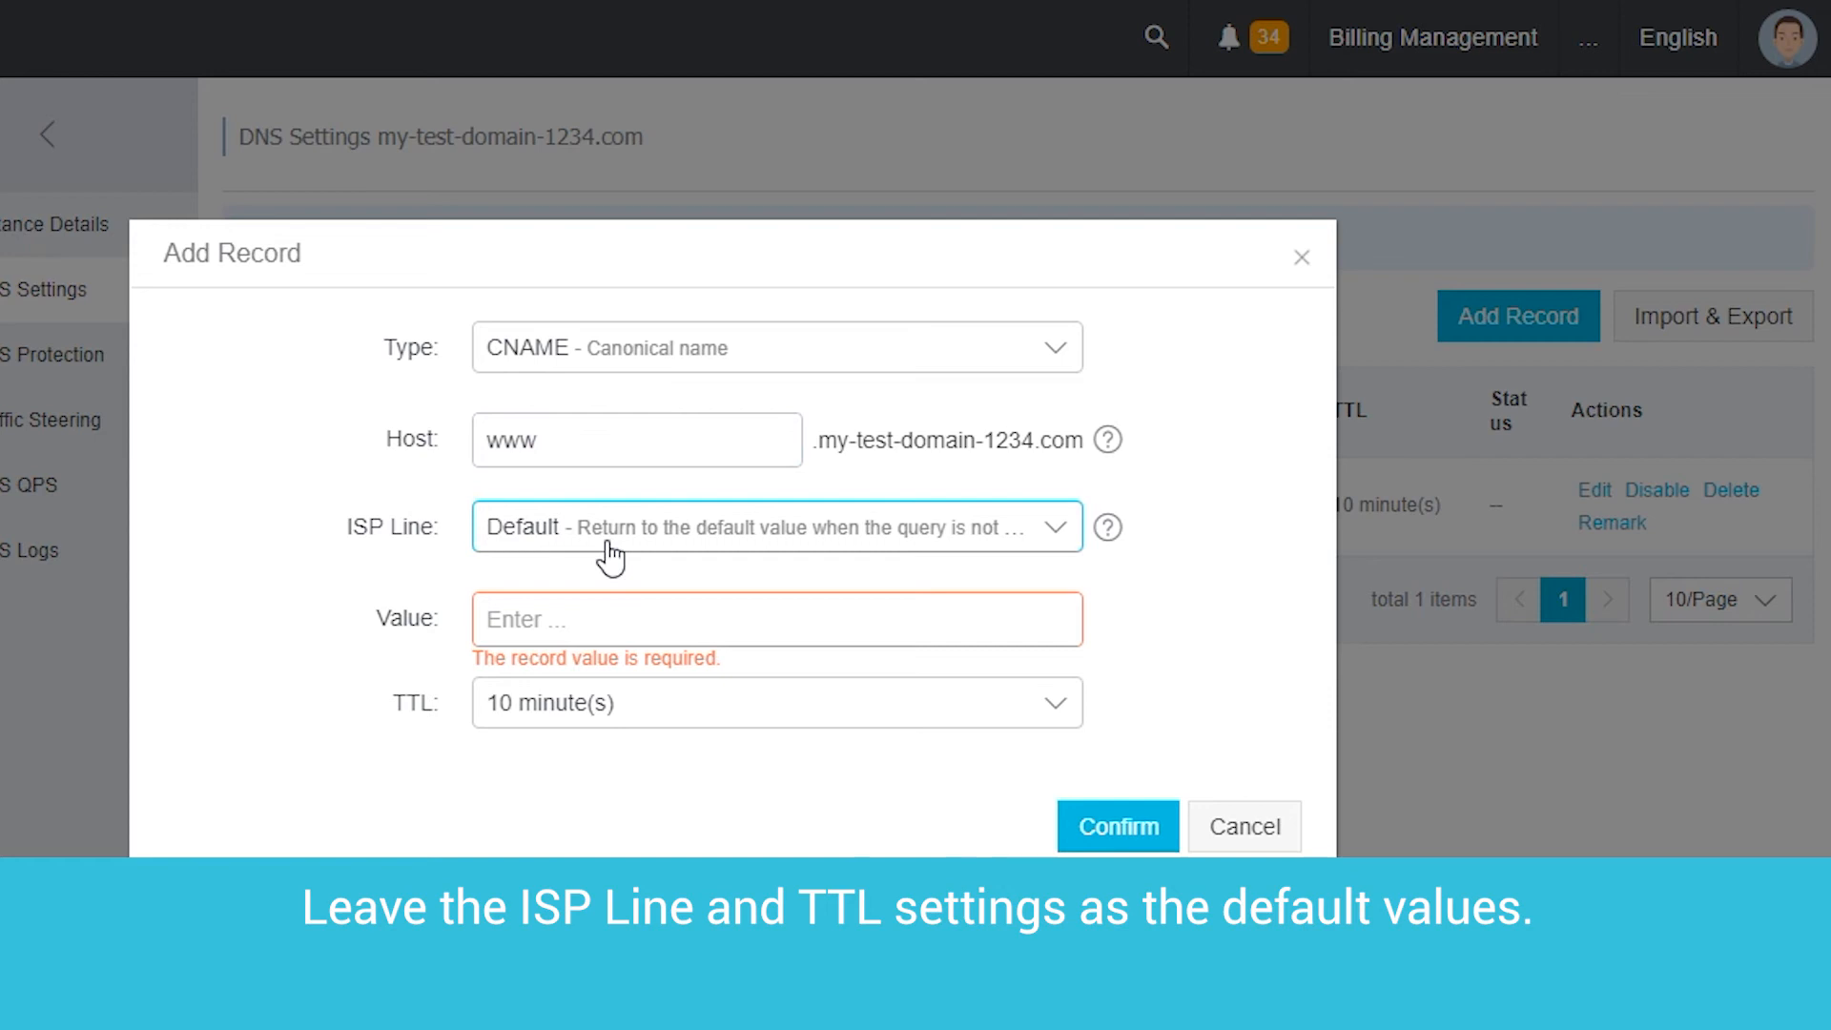
mouse_move(597, 712)
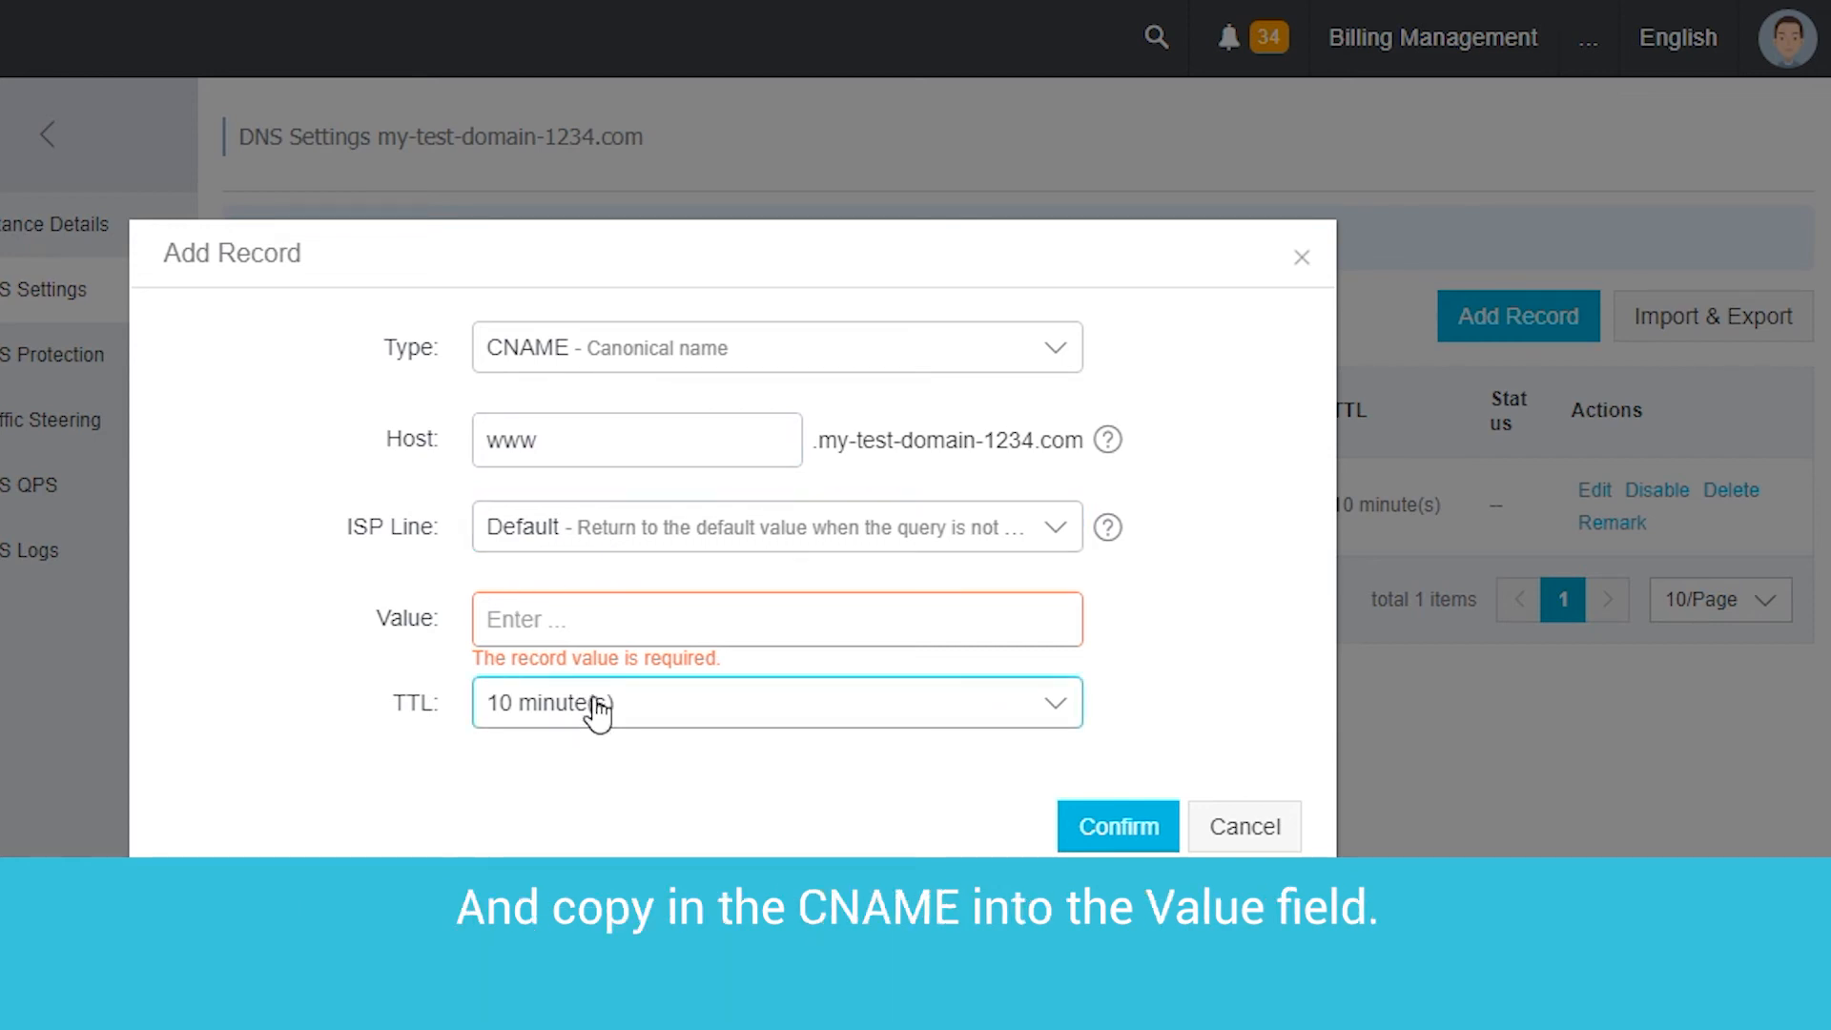
type("my-test-domain-1234.com.w.alikunlun.com")
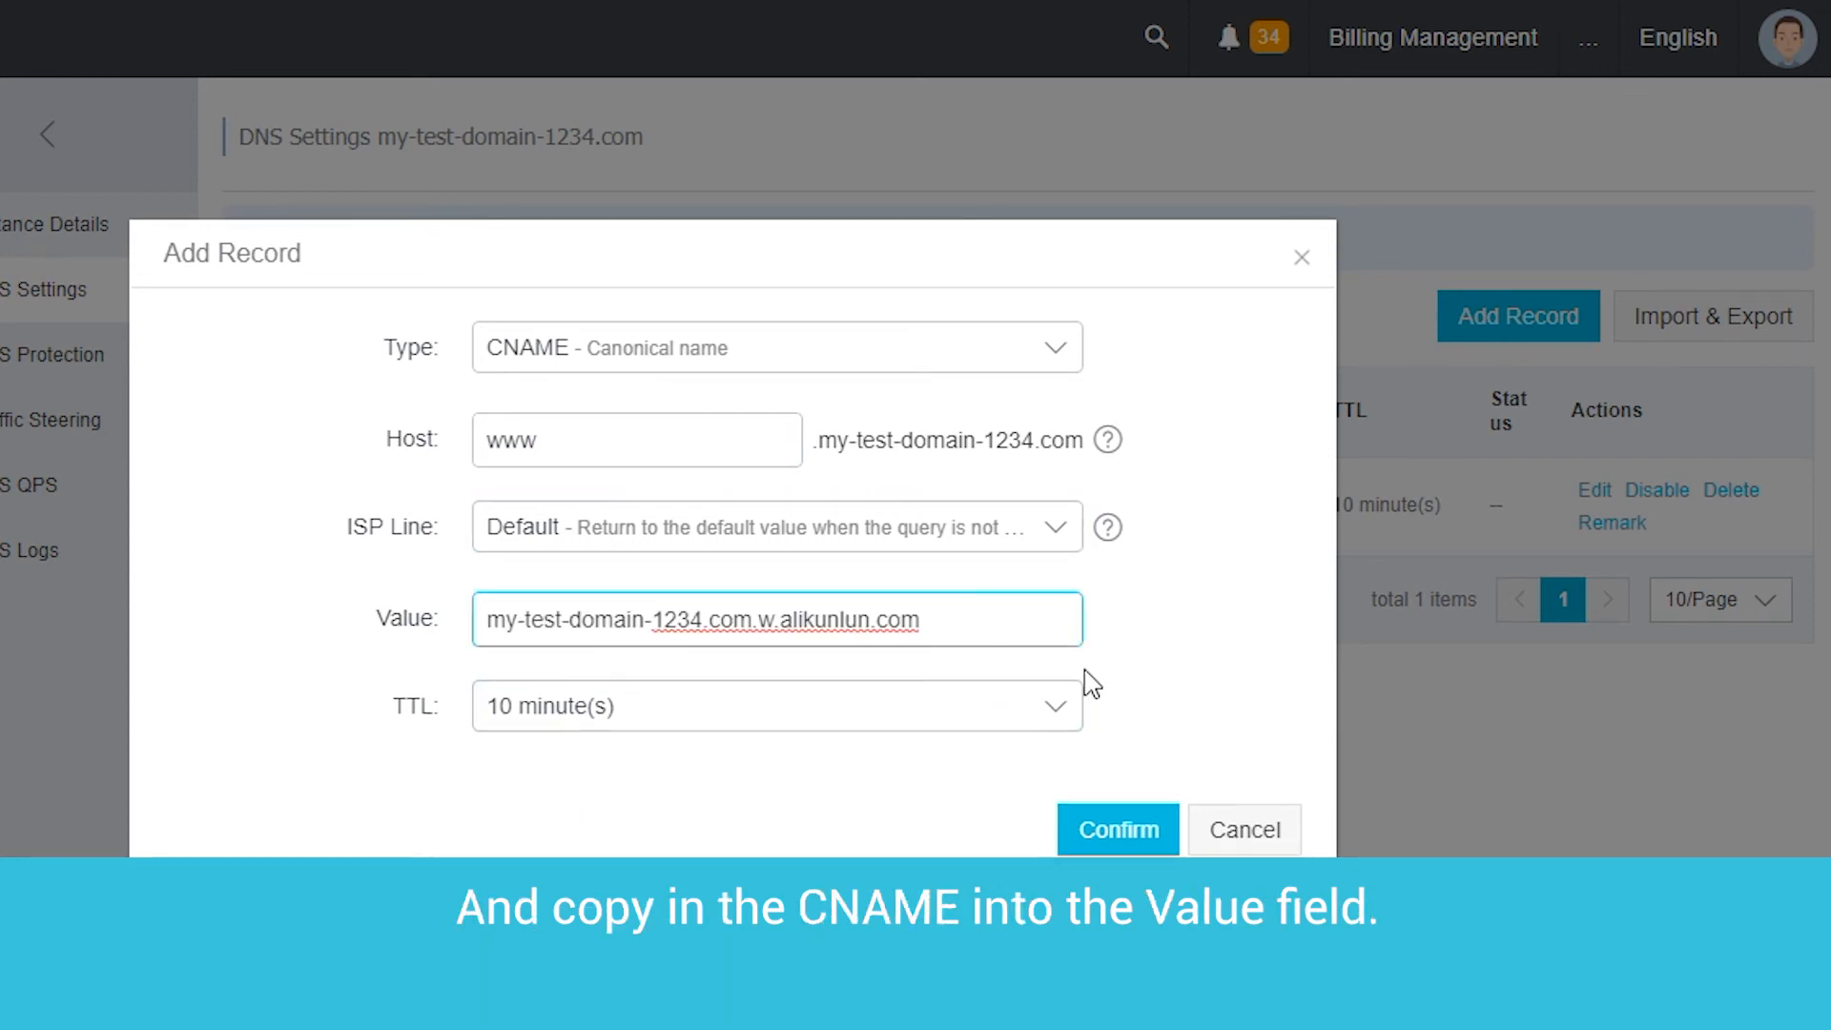
mouse_move(1116, 829)
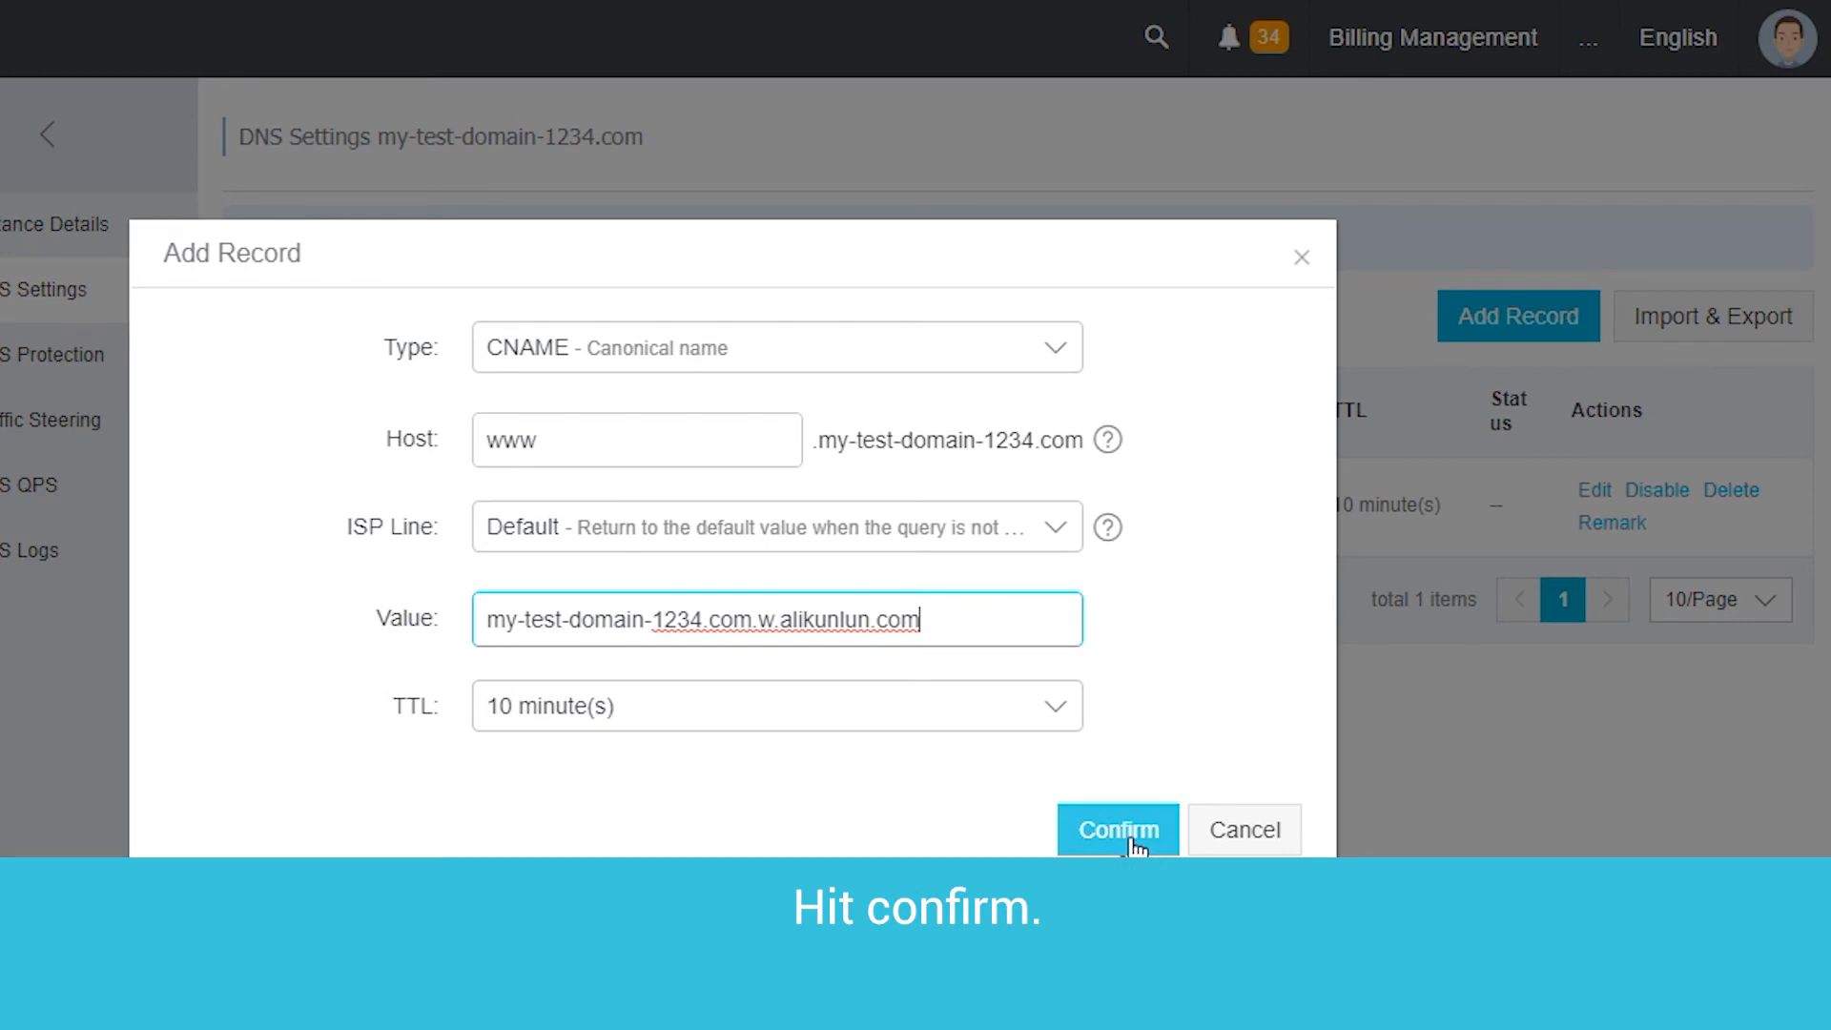
left_click(1116, 829)
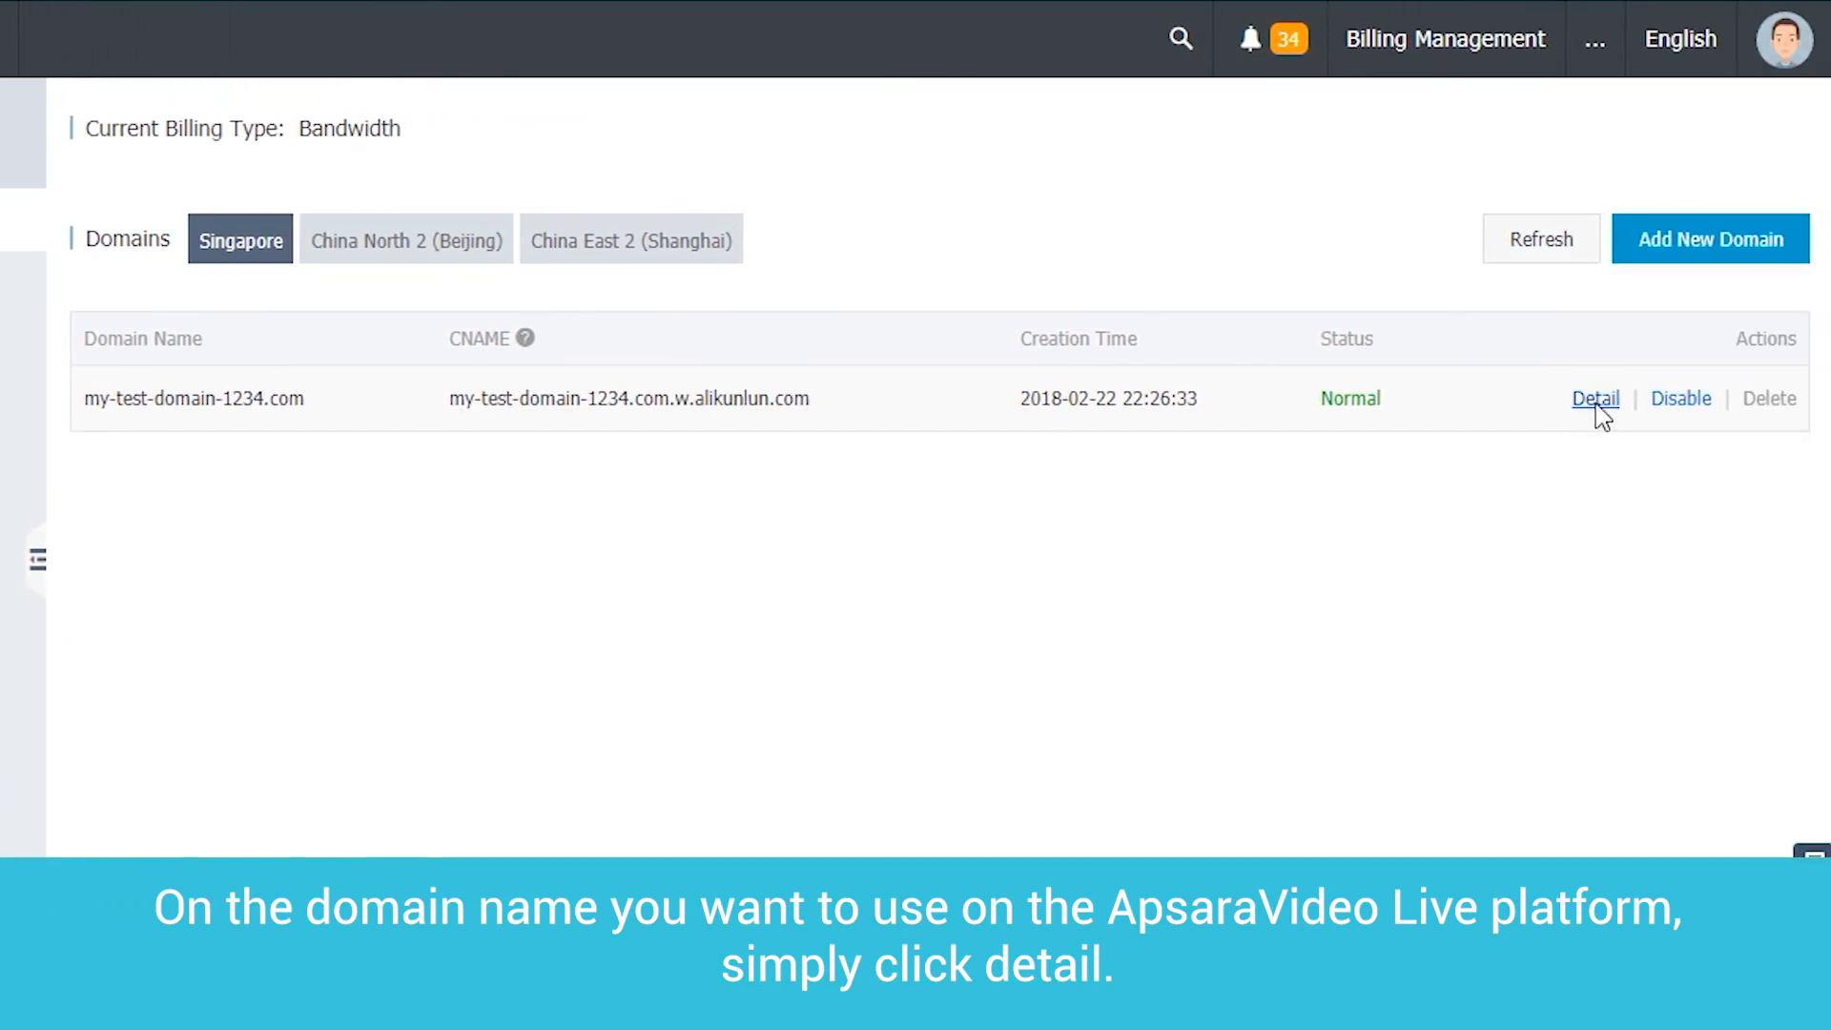
Generate an auth_key streaming URL from the my-test-domain-1234.com detail page and confirm it.
left_click(1595, 398)
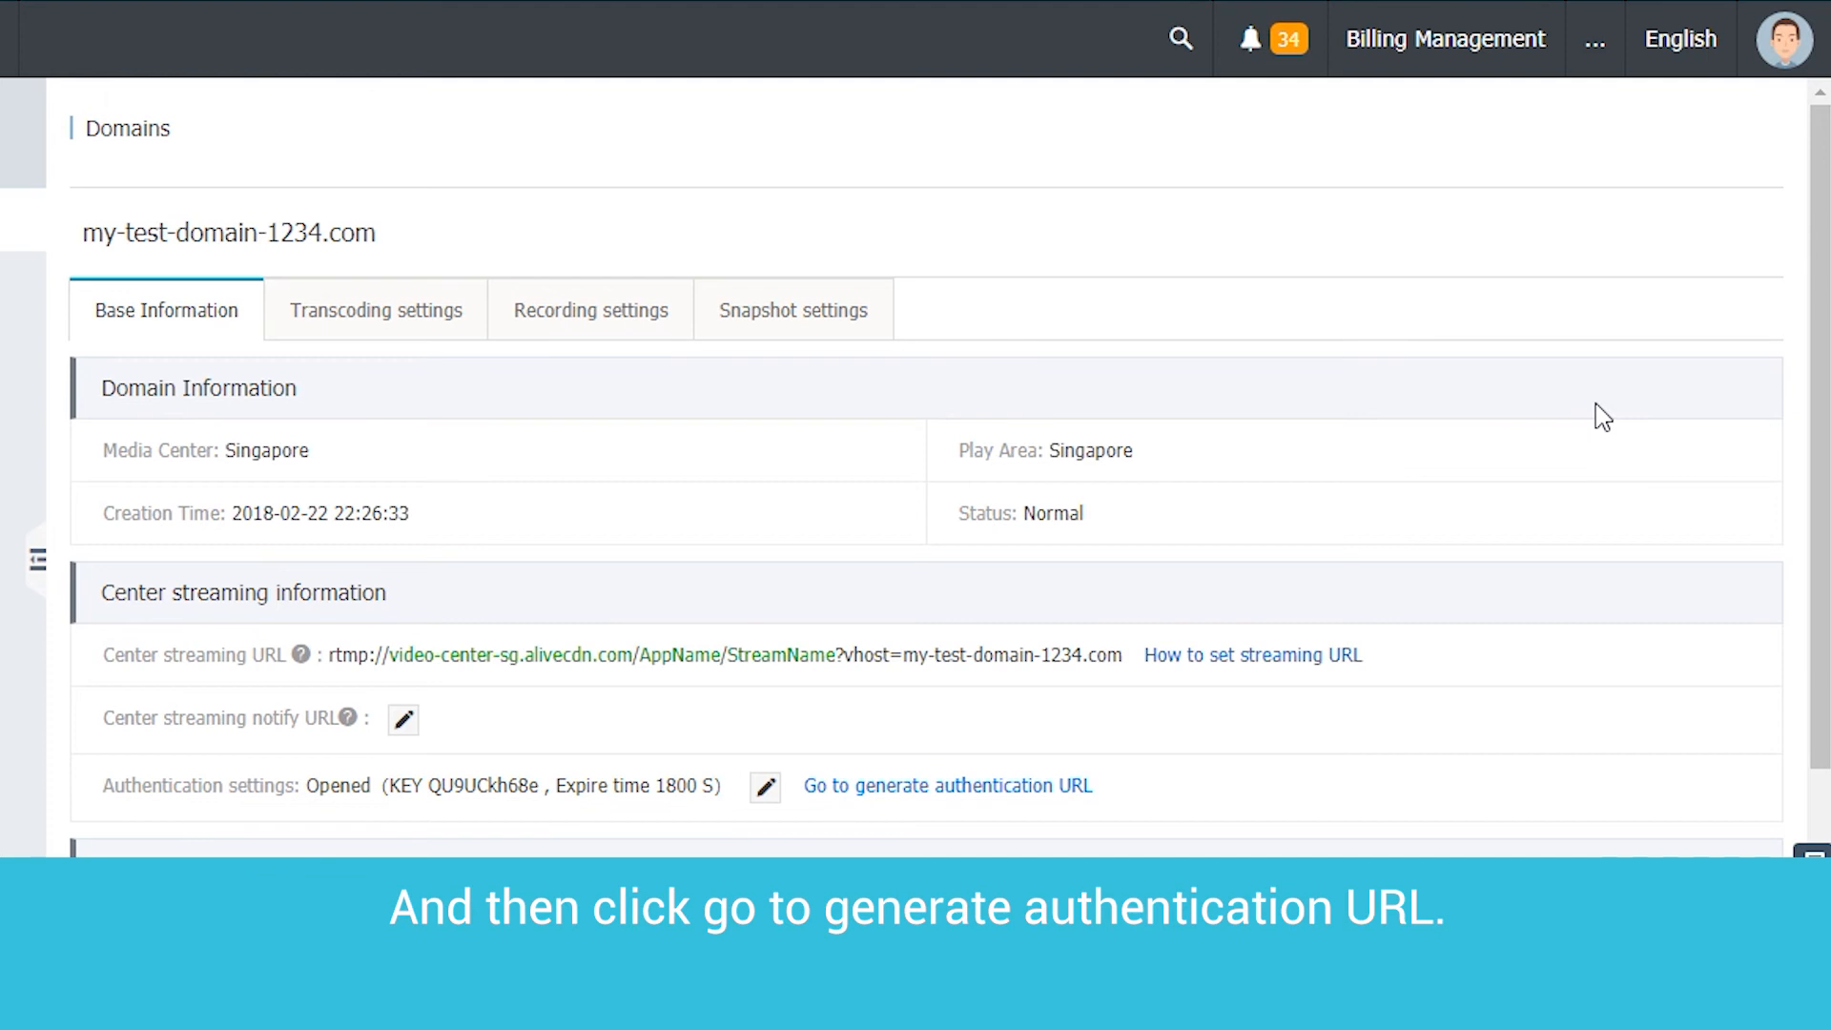
mouse_move(870, 805)
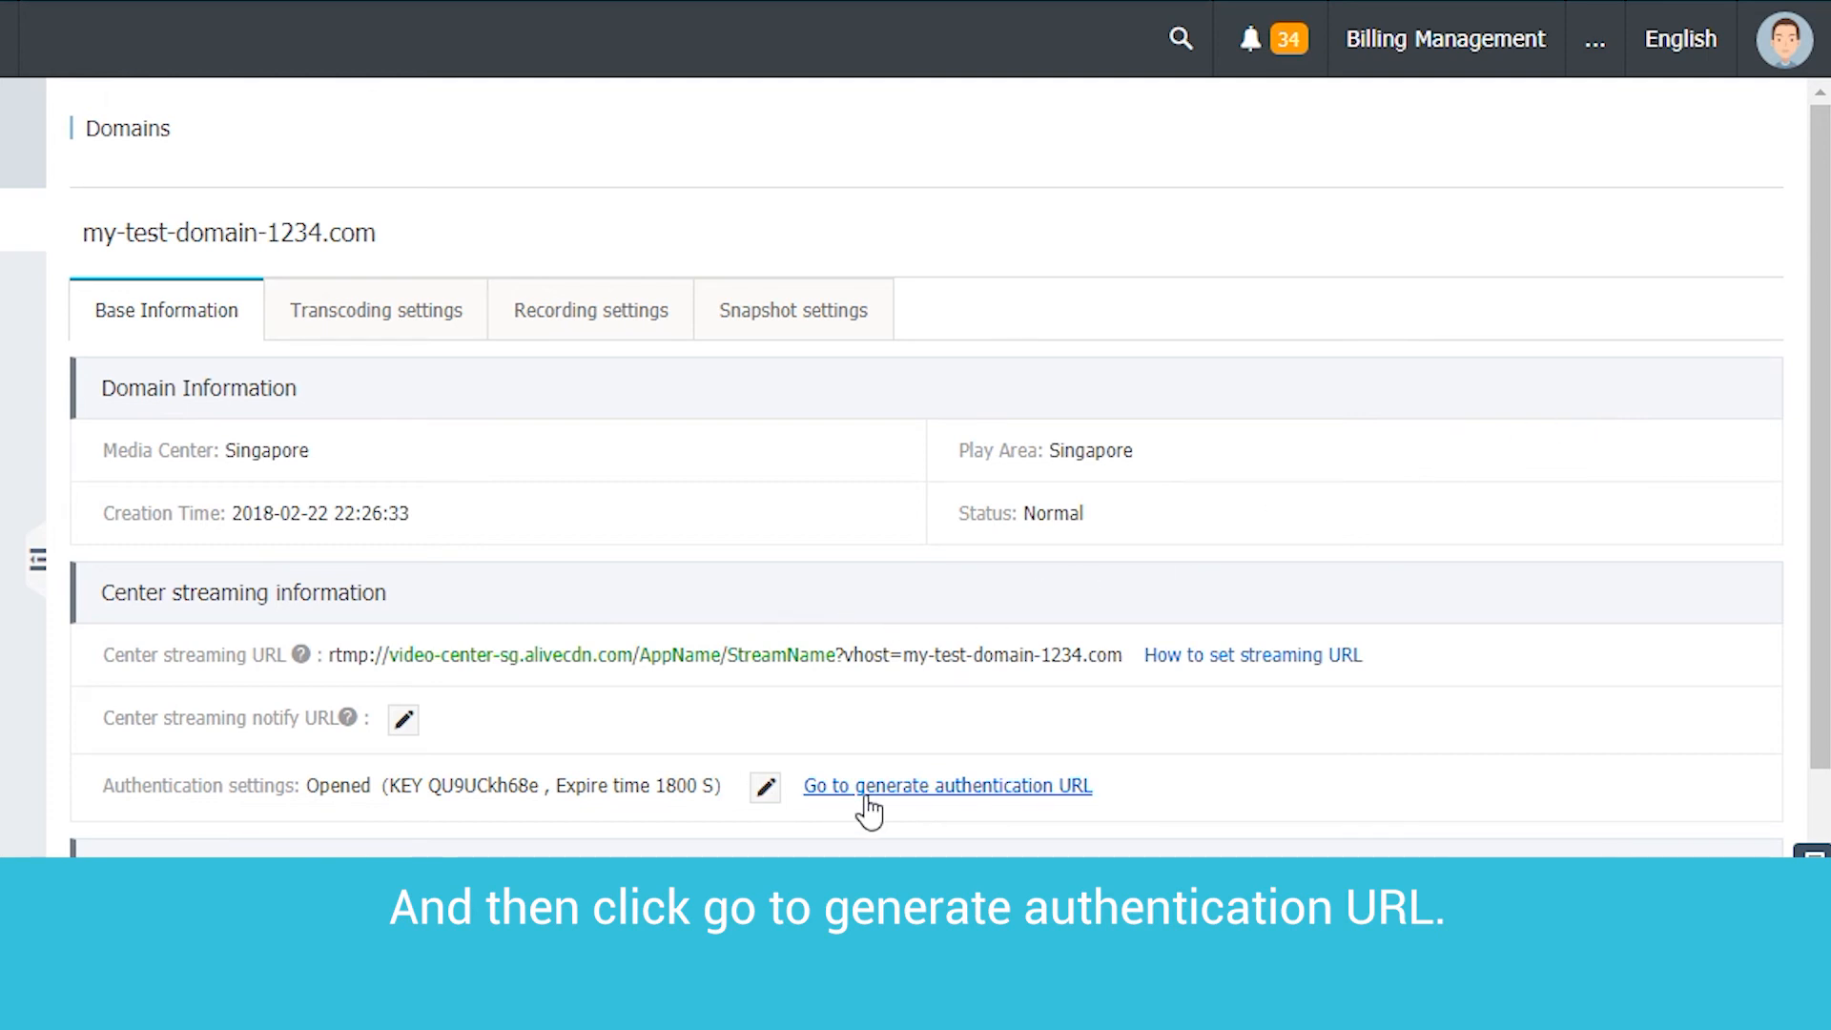
left_click(946, 784)
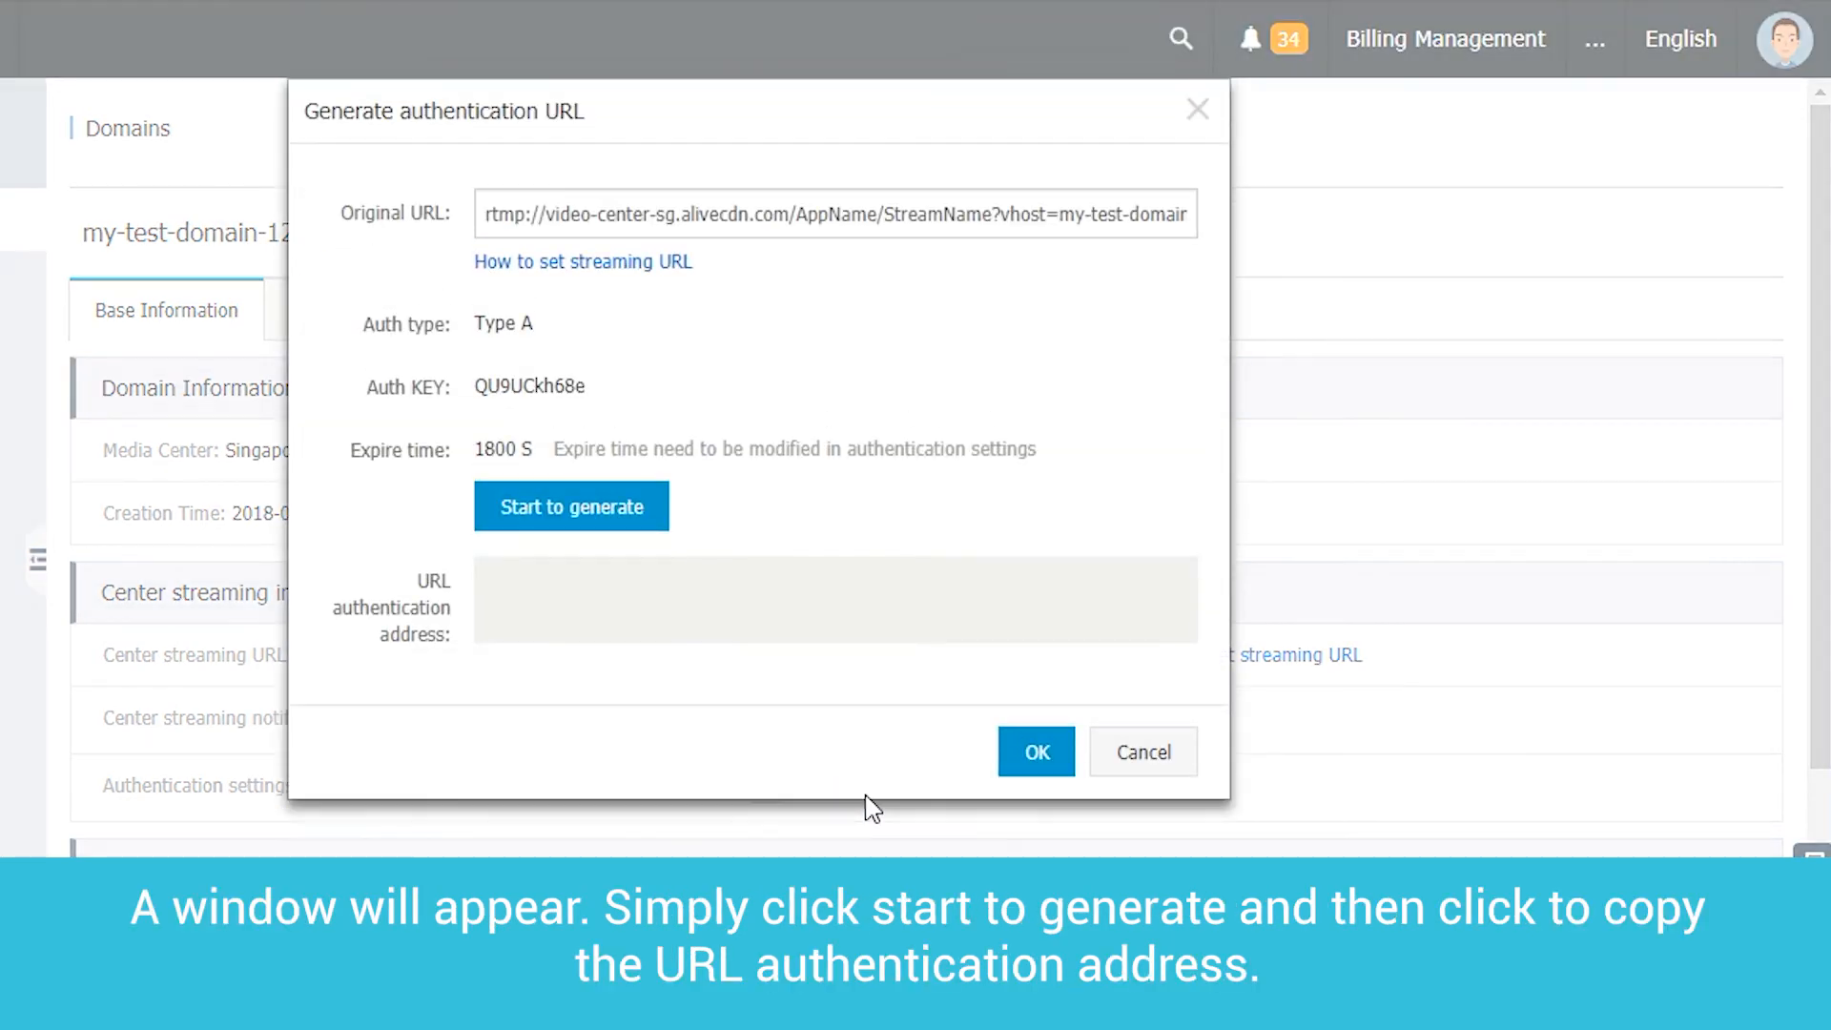
mouse_move(613, 519)
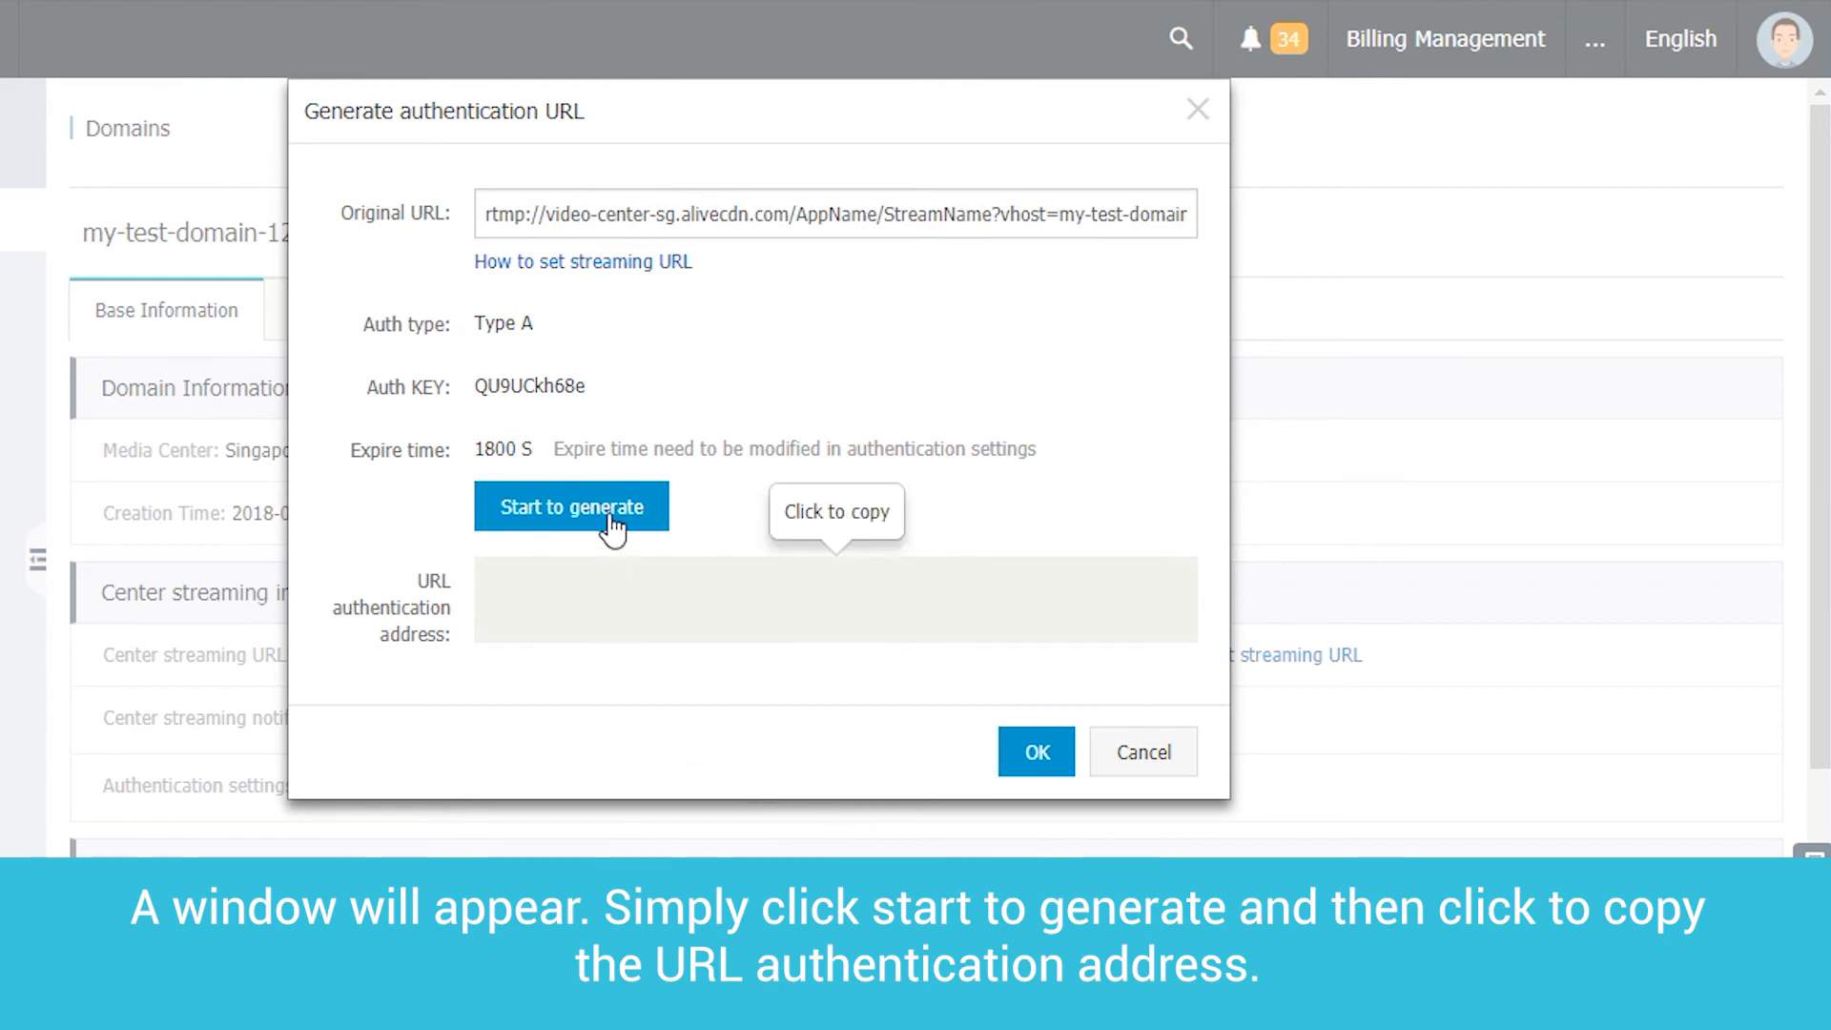
left_click(570, 508)
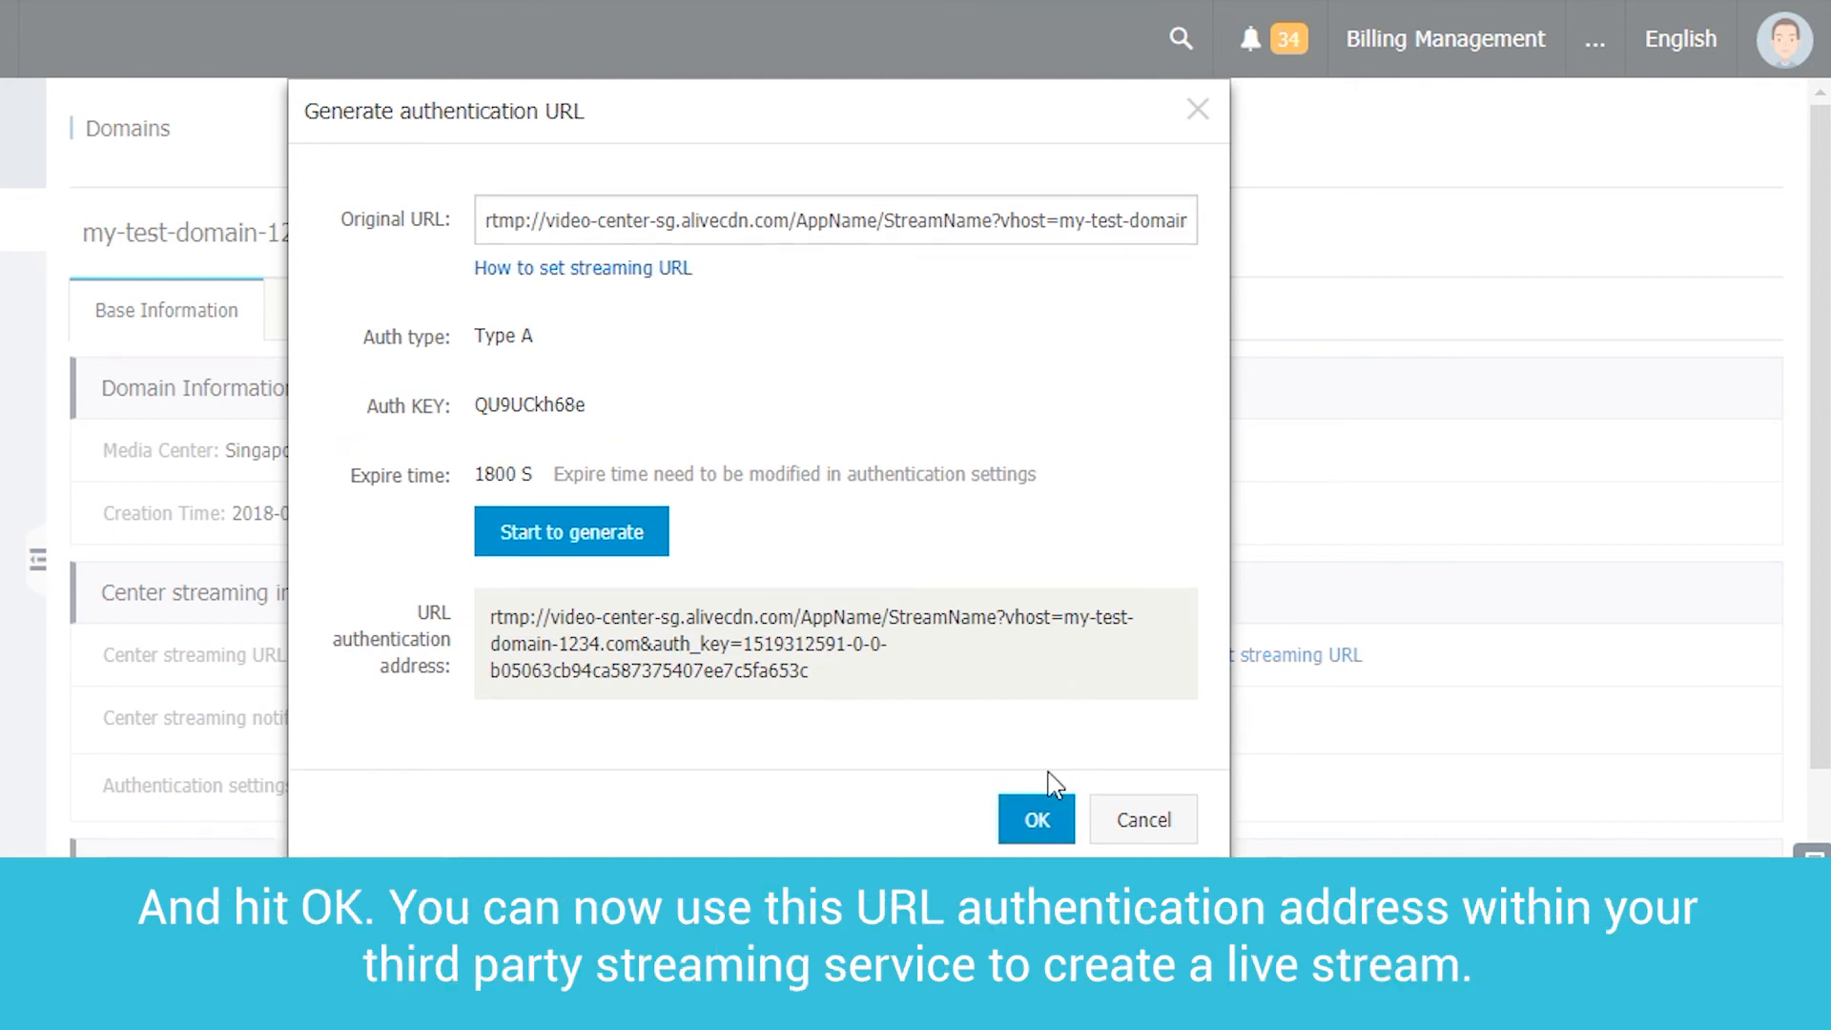
left_click(1033, 818)
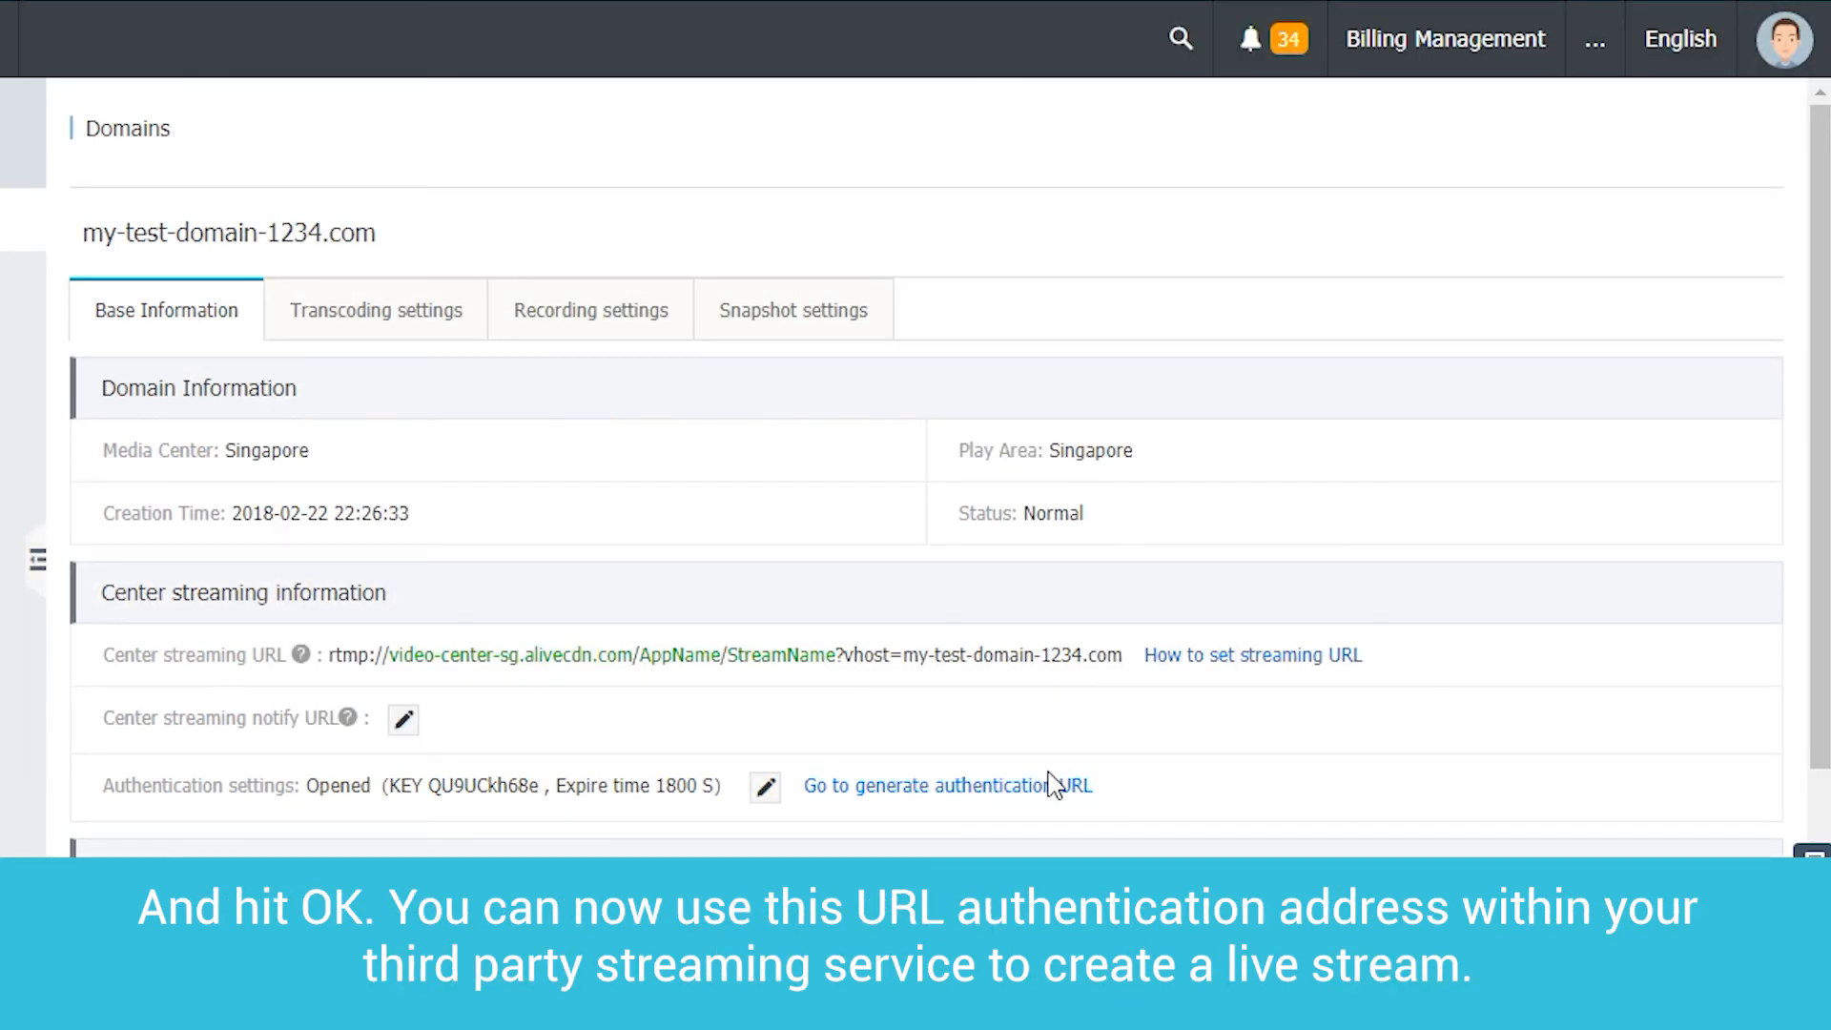
mouse_move(1074, 704)
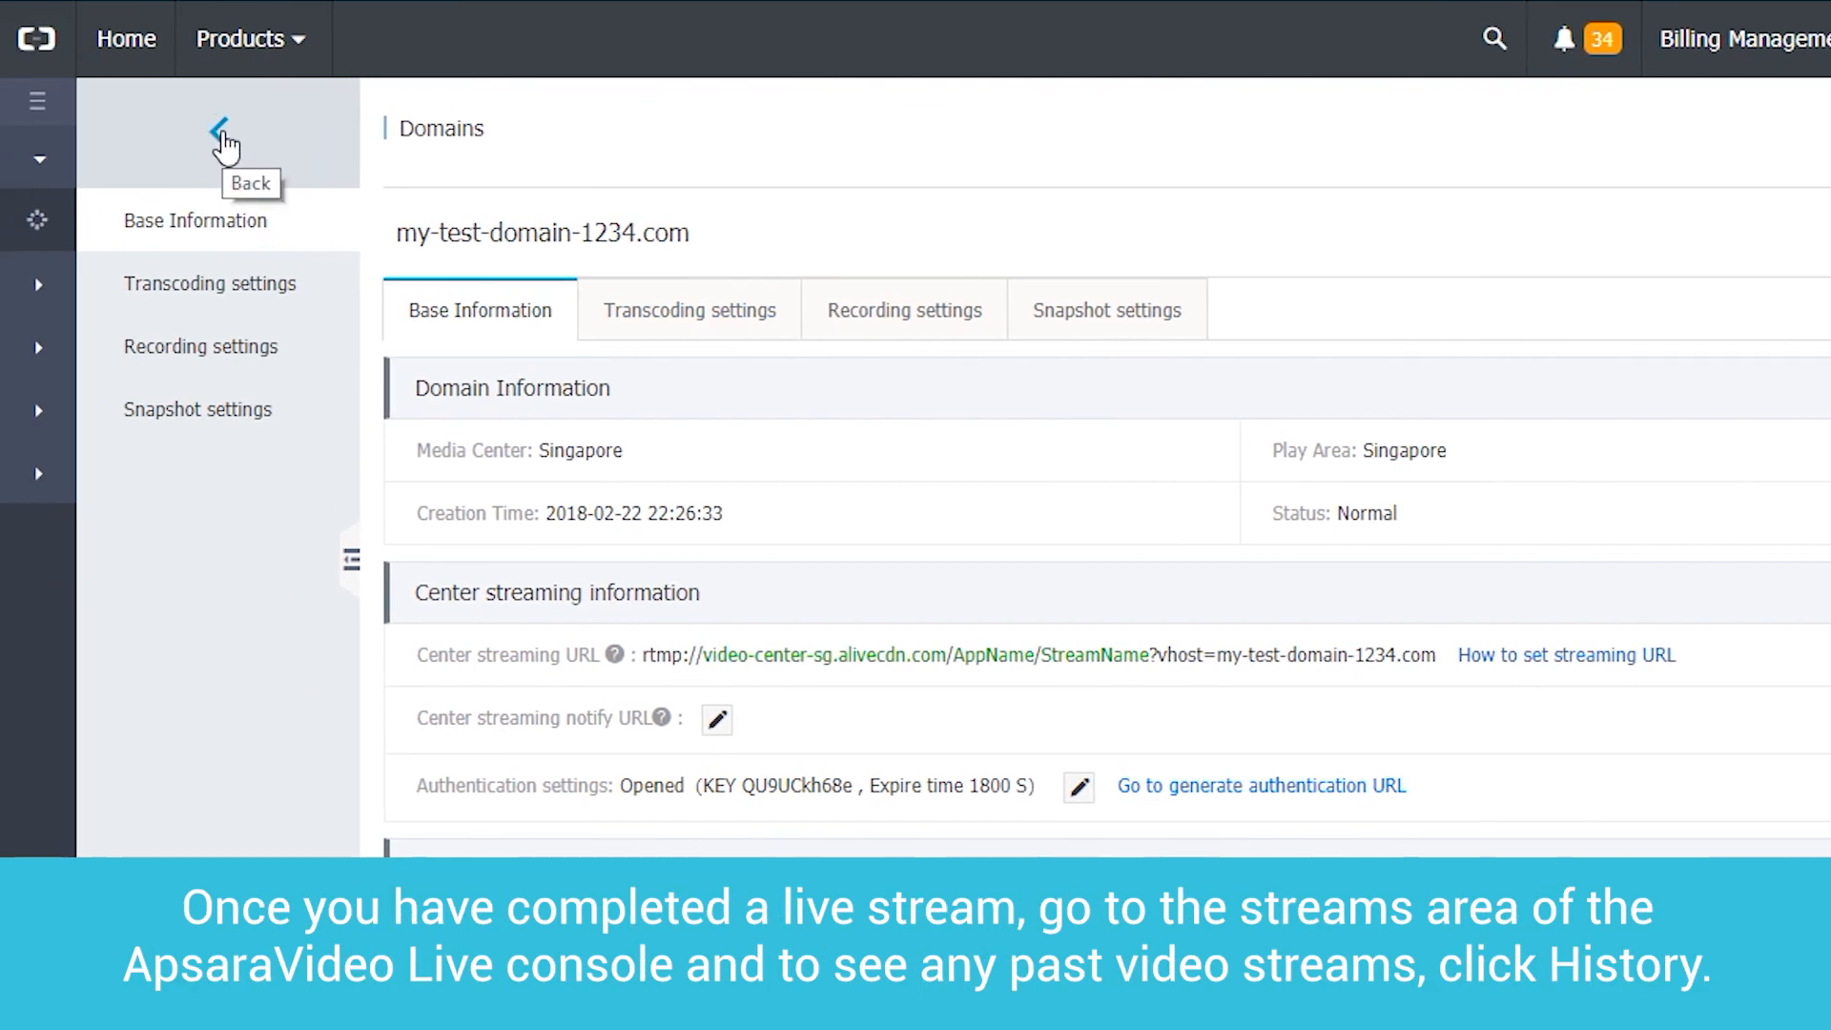
Switch the Streams list for my-test-domain-1234.com from Publish to History.
left_click(221, 128)
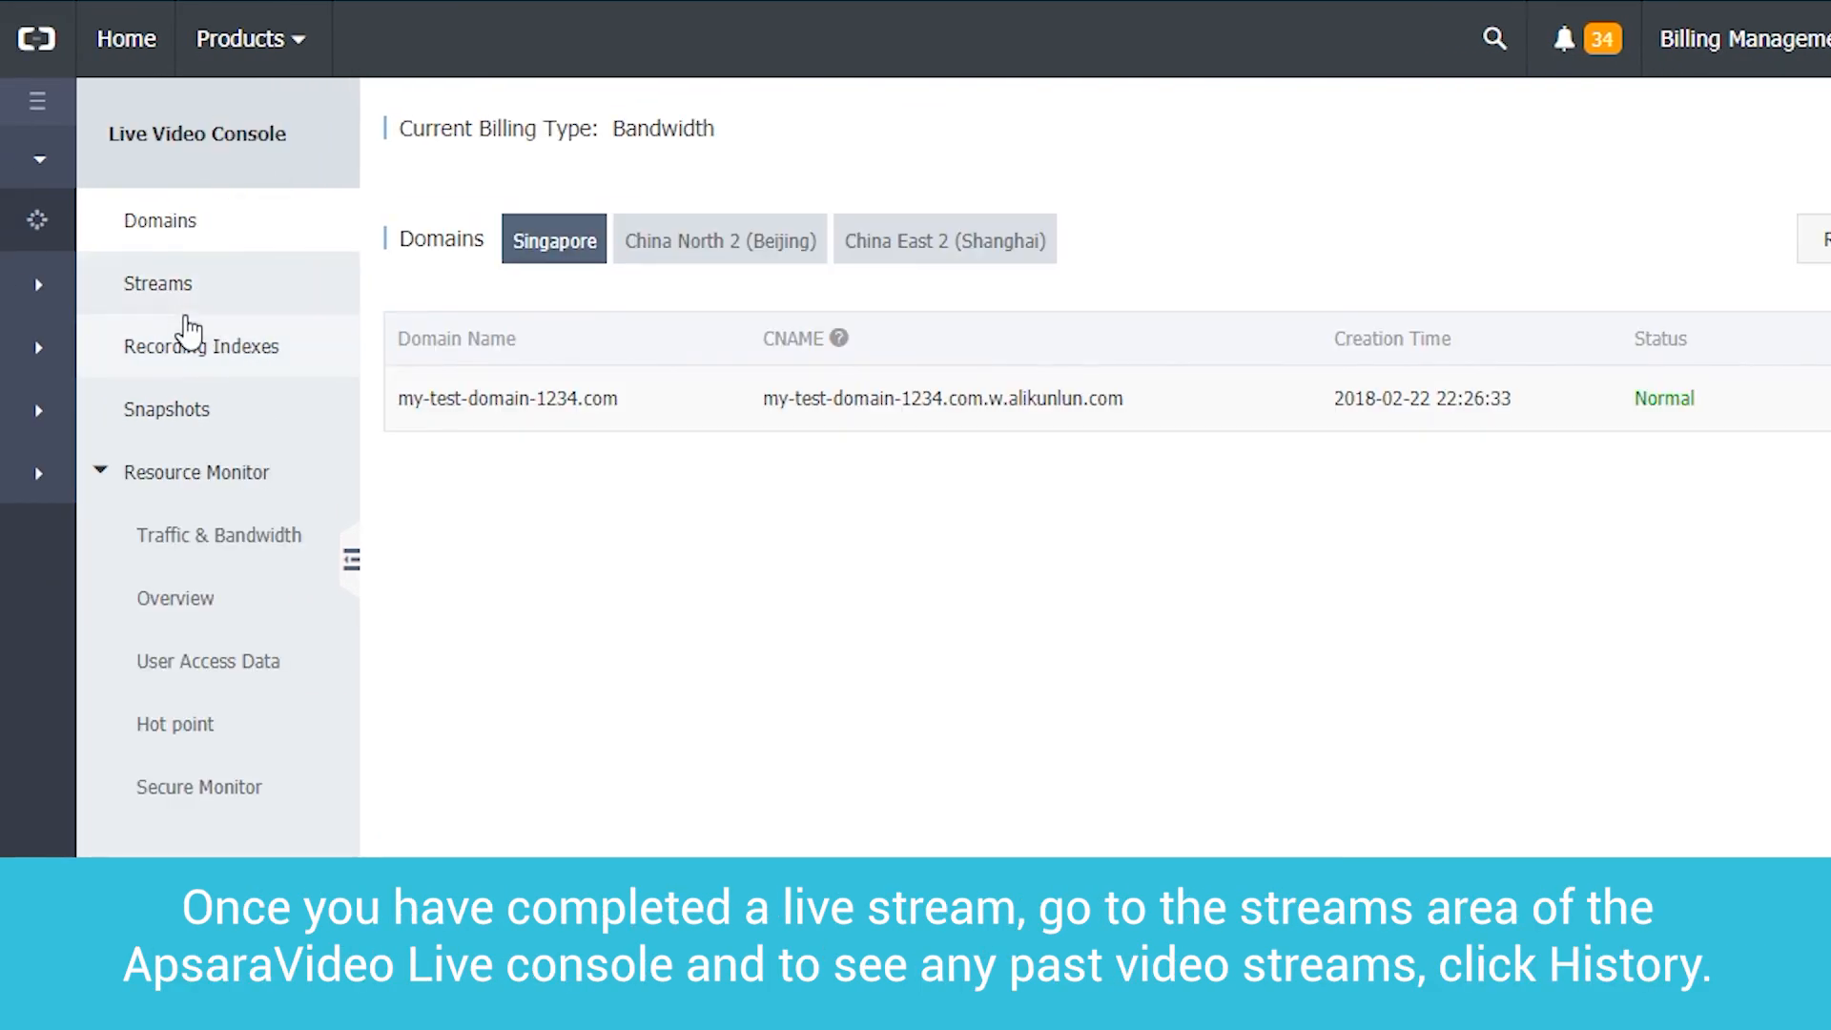
left_click(158, 282)
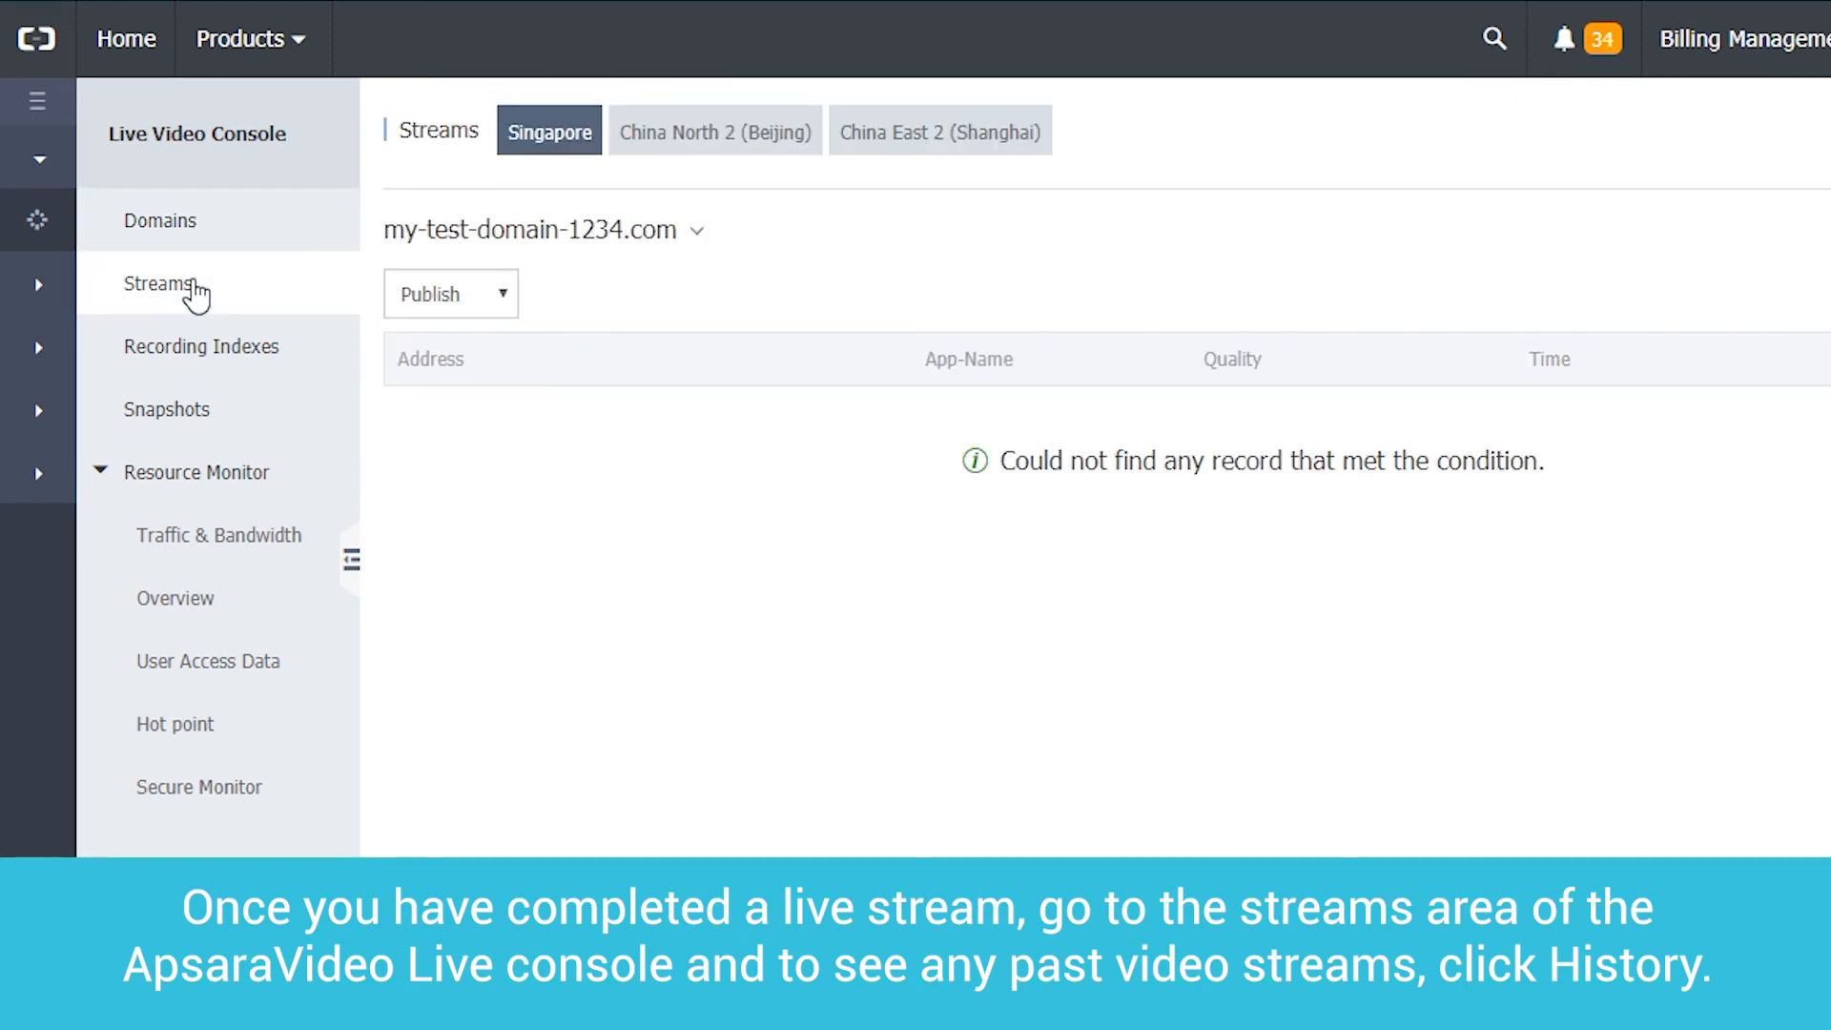
mouse_move(502, 311)
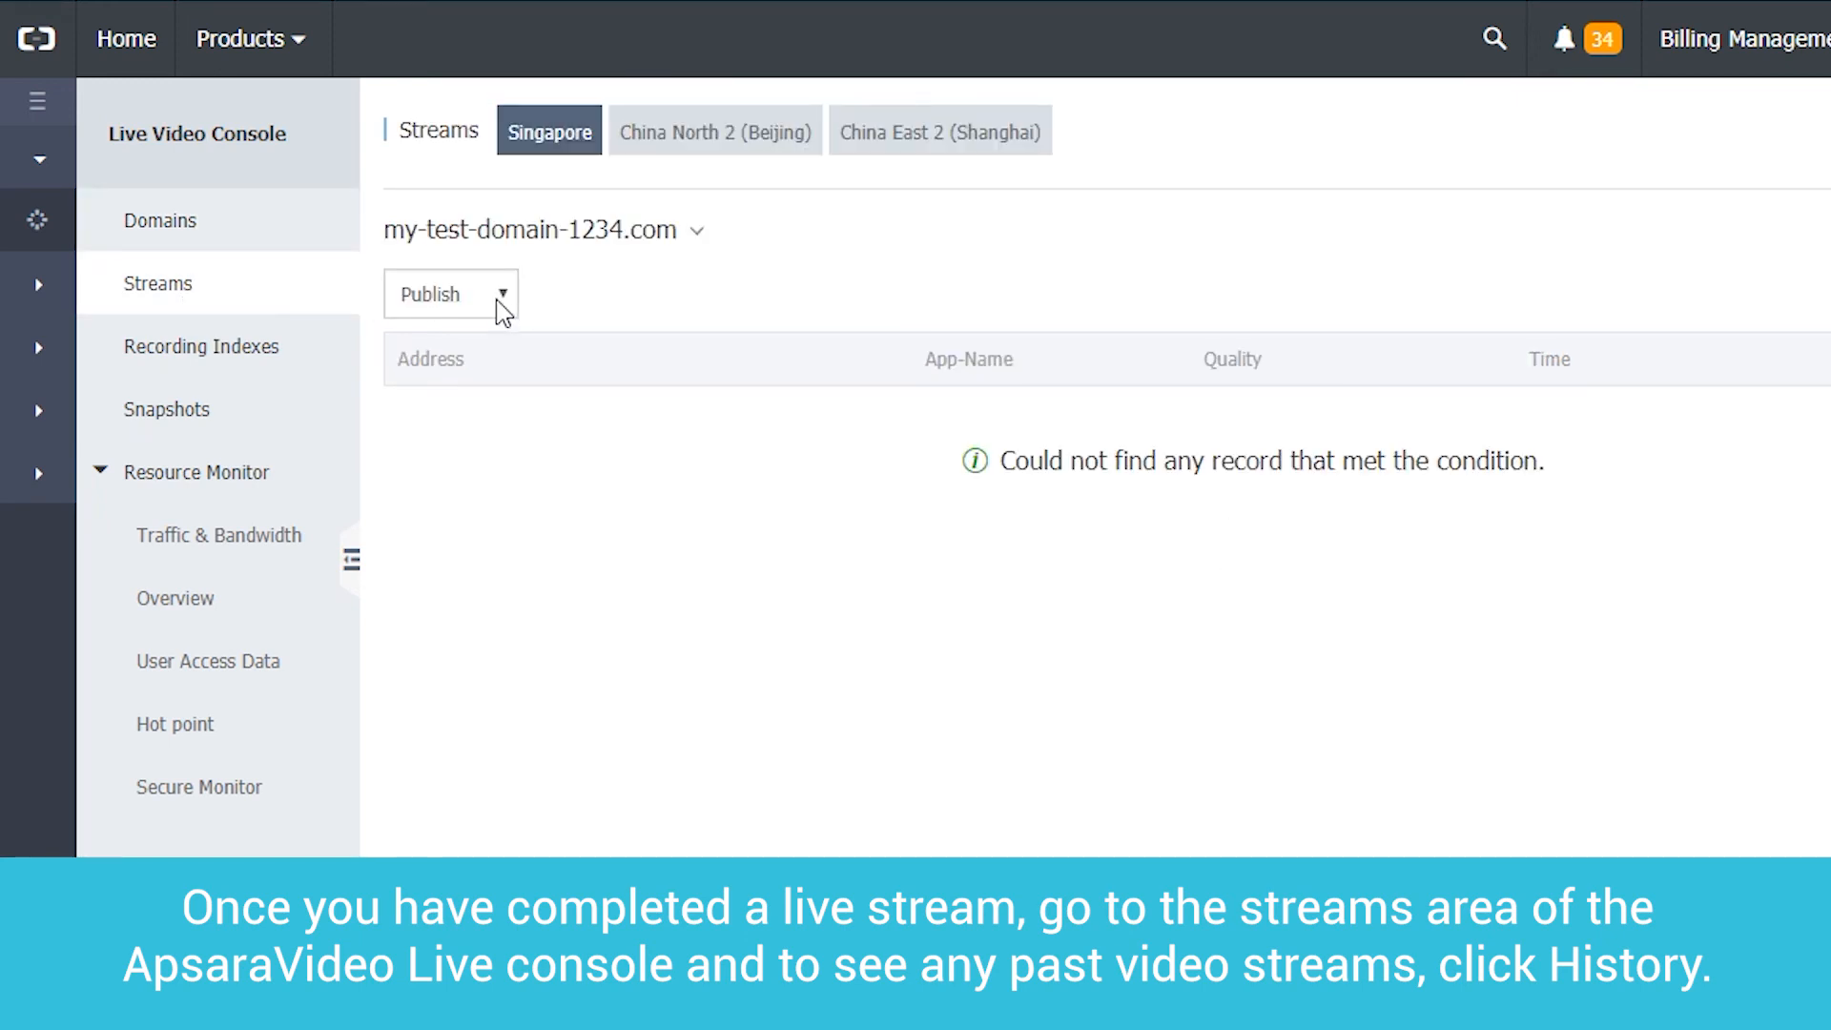
left_click(451, 293)
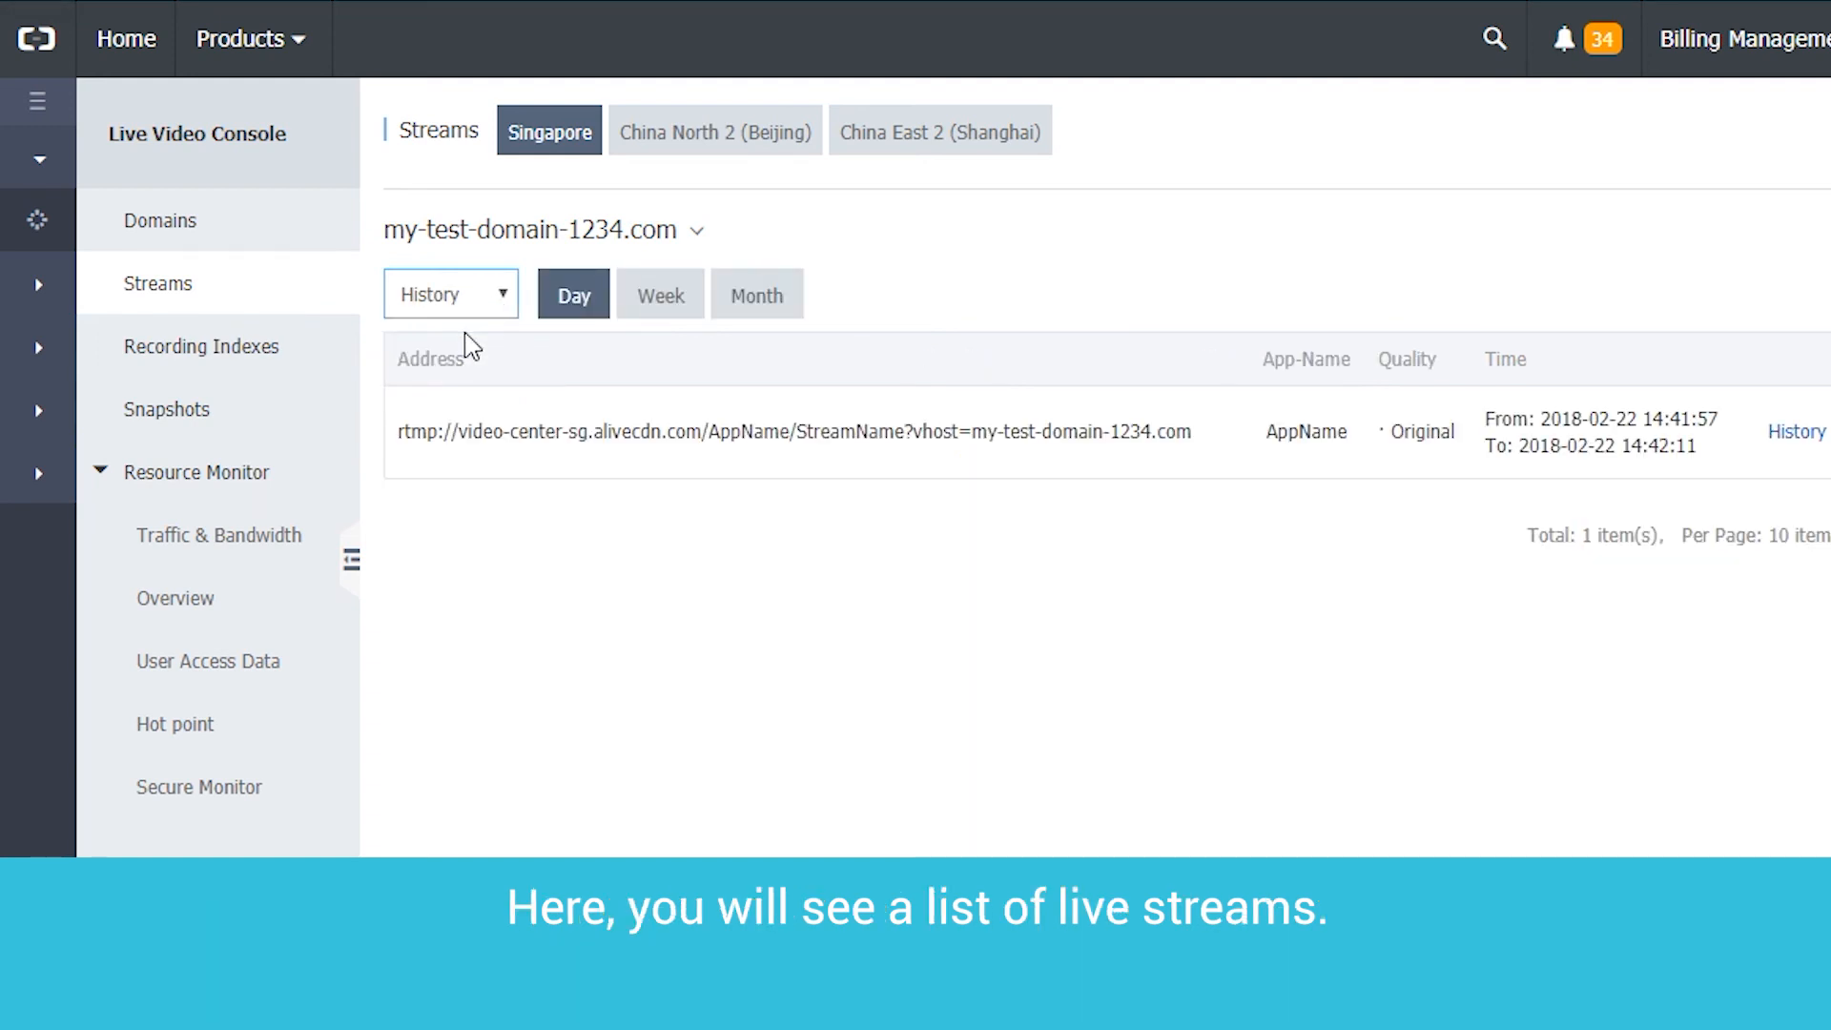
mouse_move(675, 521)
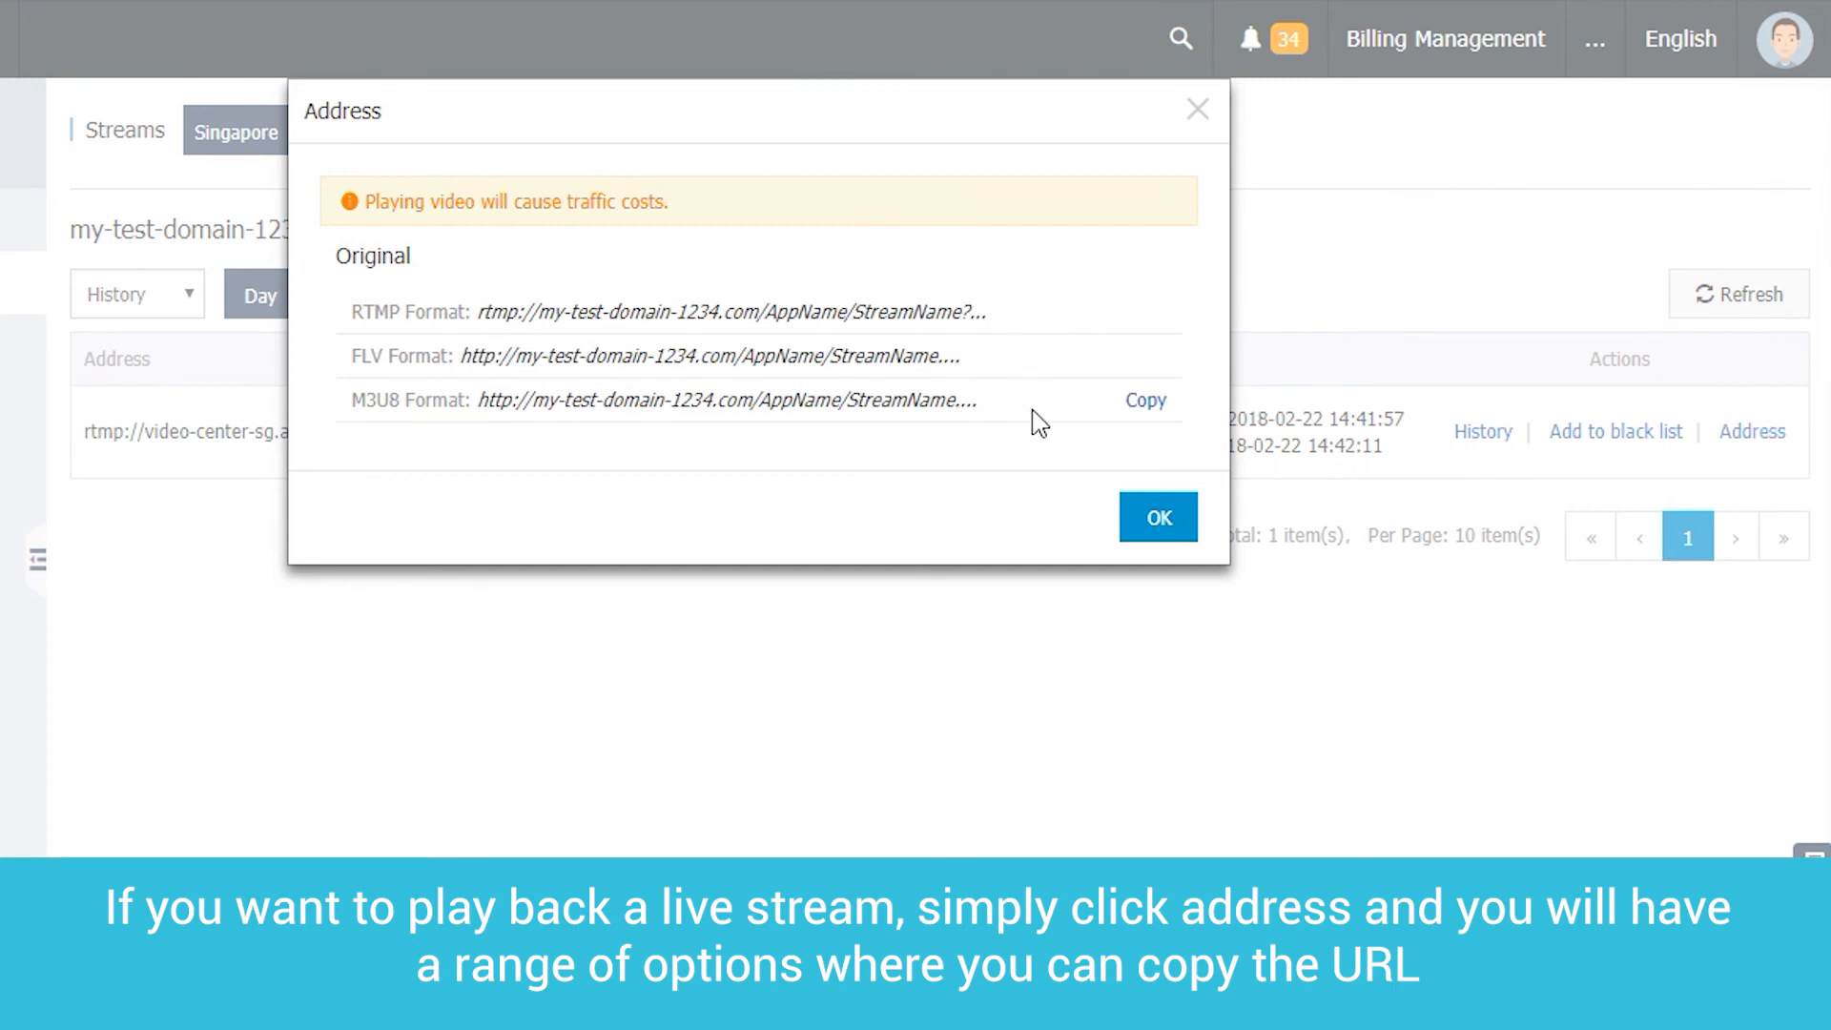
Copy the M3U8 playback address of the past stream and close the address list.
left_click(1146, 400)
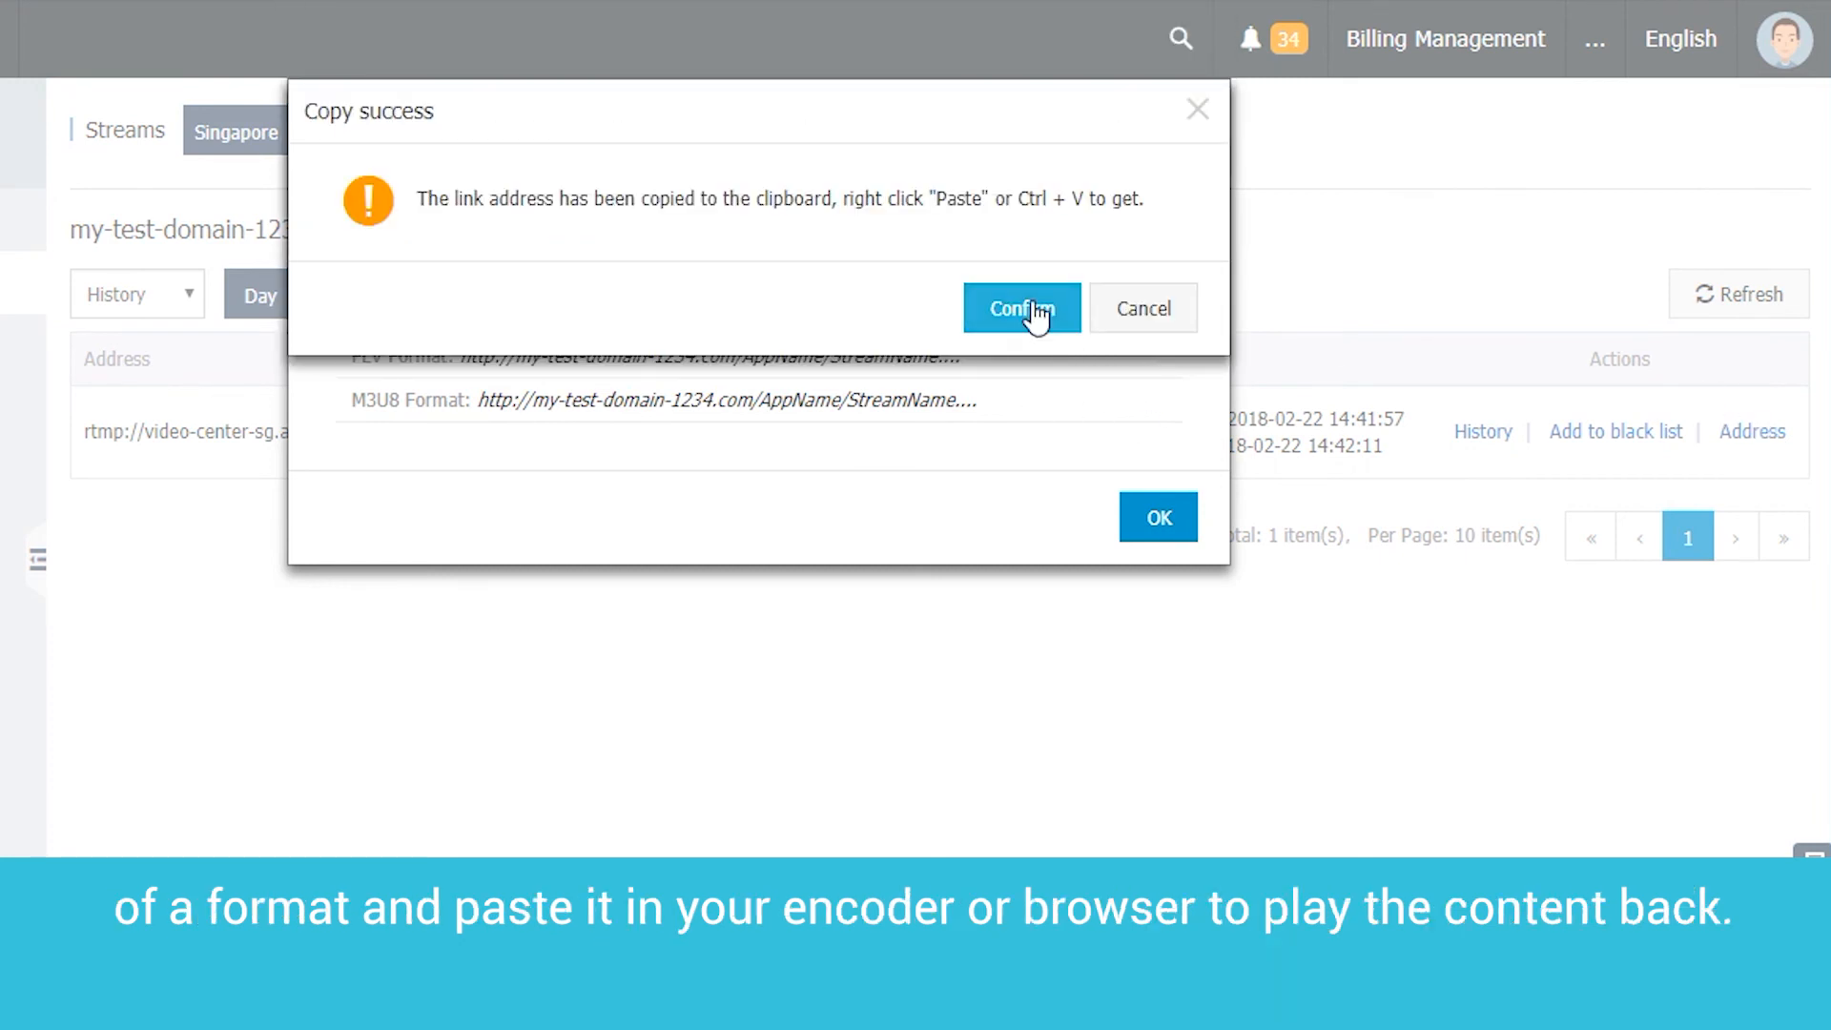
left_click(1020, 309)
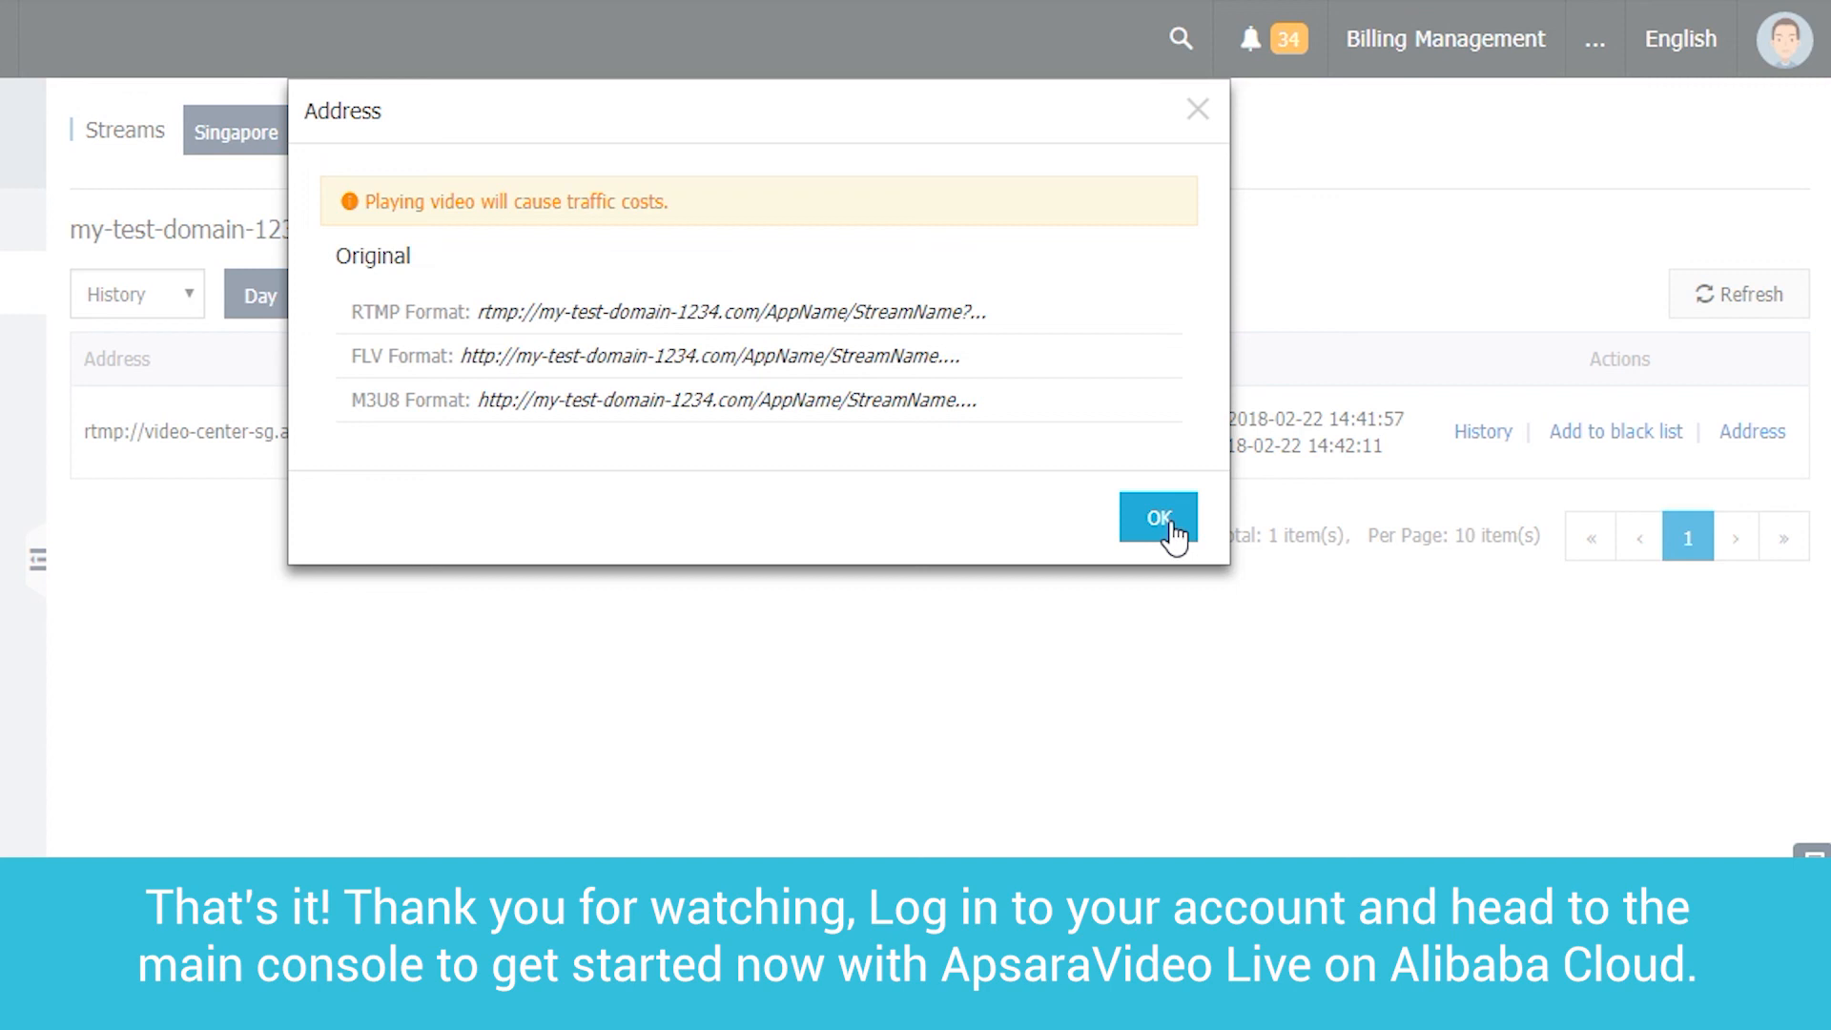
left_click(1157, 517)
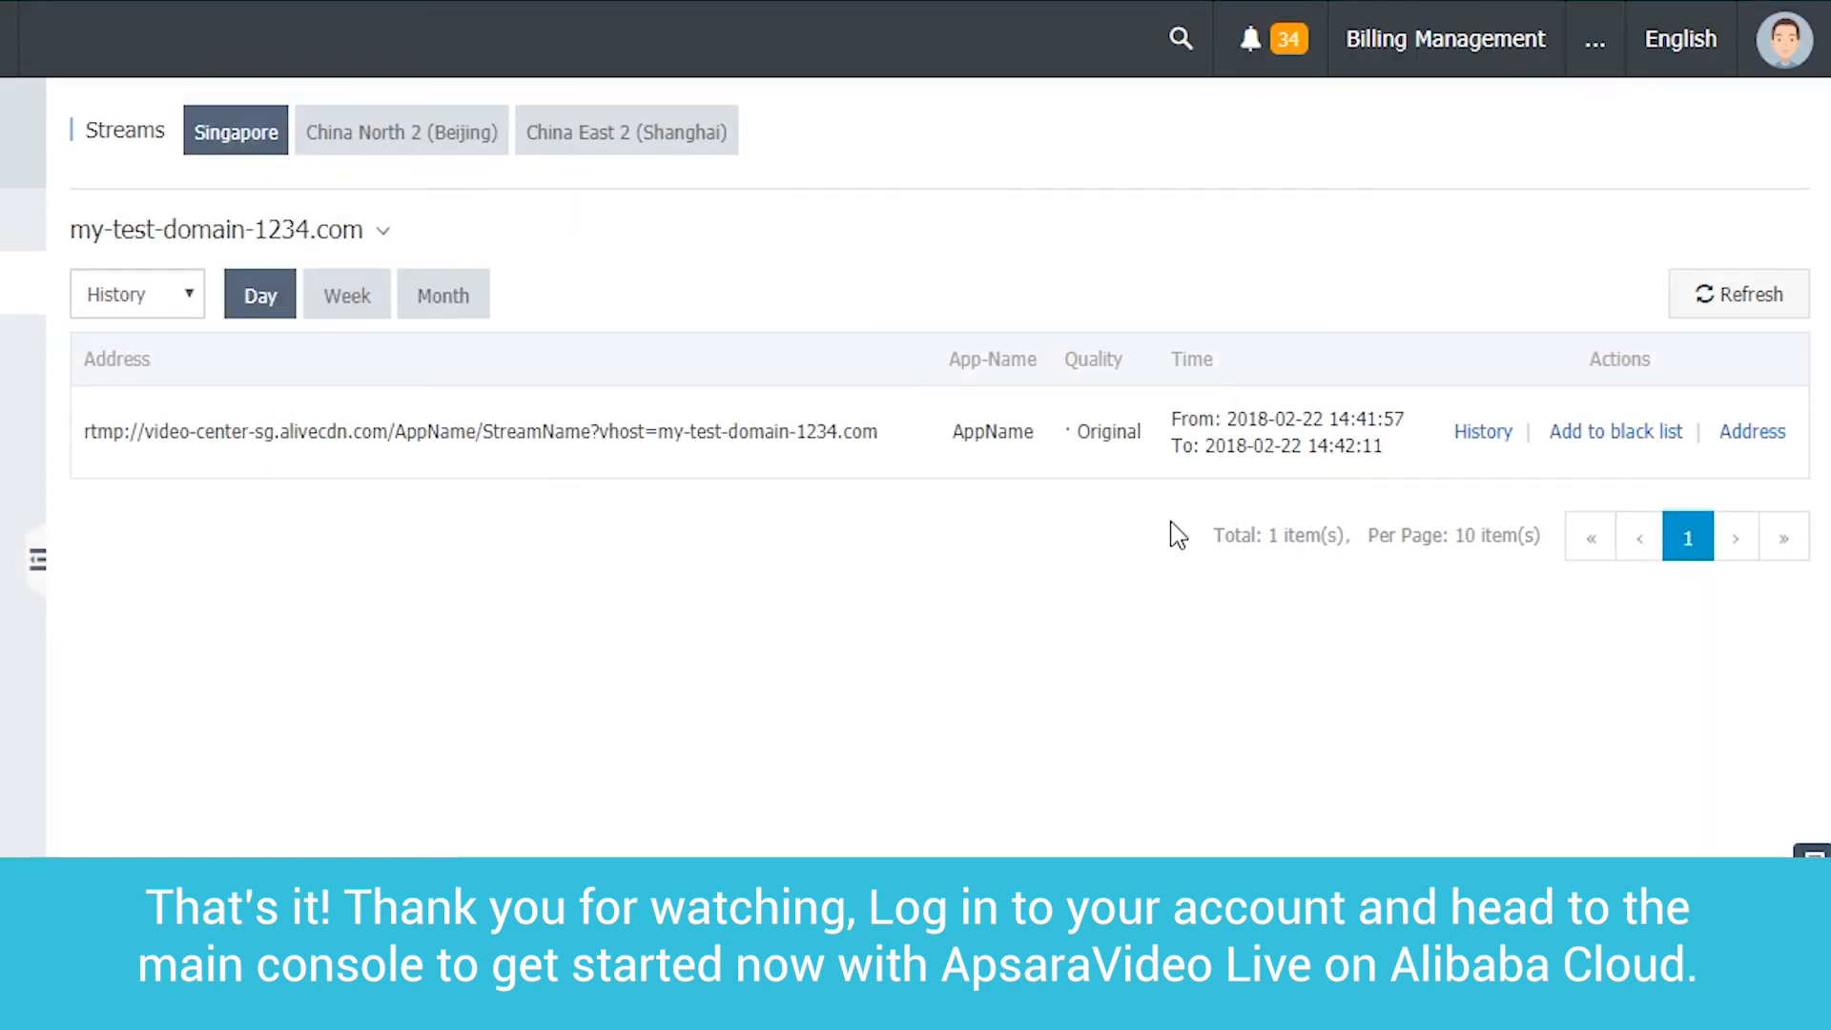